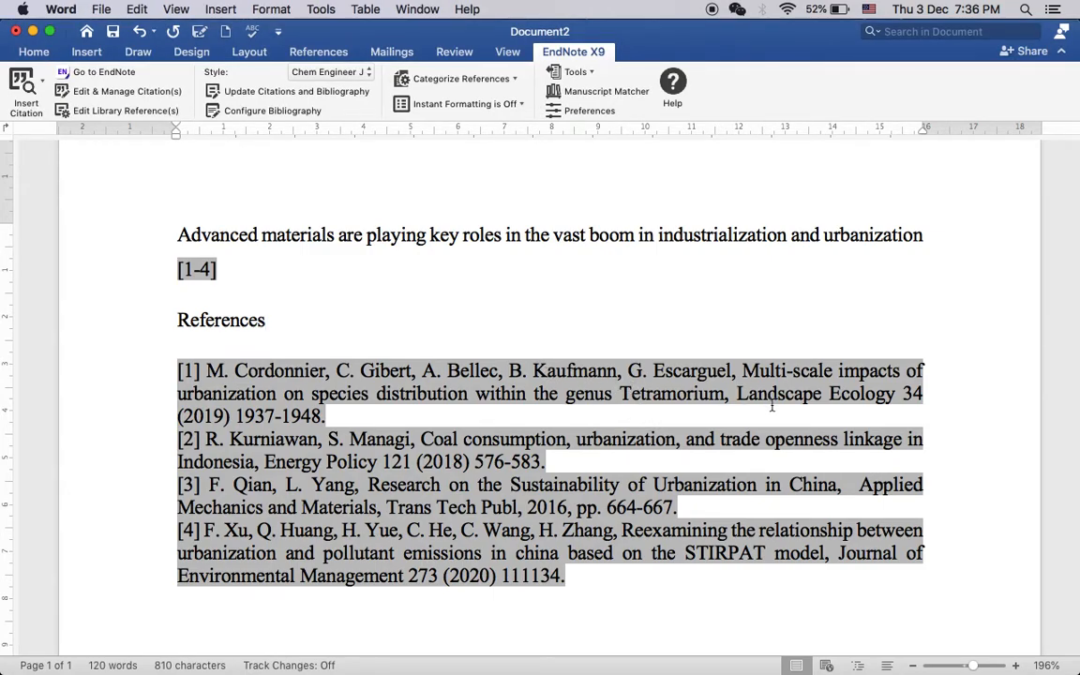
Step: Switch from the Word document to the EndNote library holding the four cited references
{"action": "left_click_drag", "start_coordinate": [737, 393], "coordinate": [326, 416]}
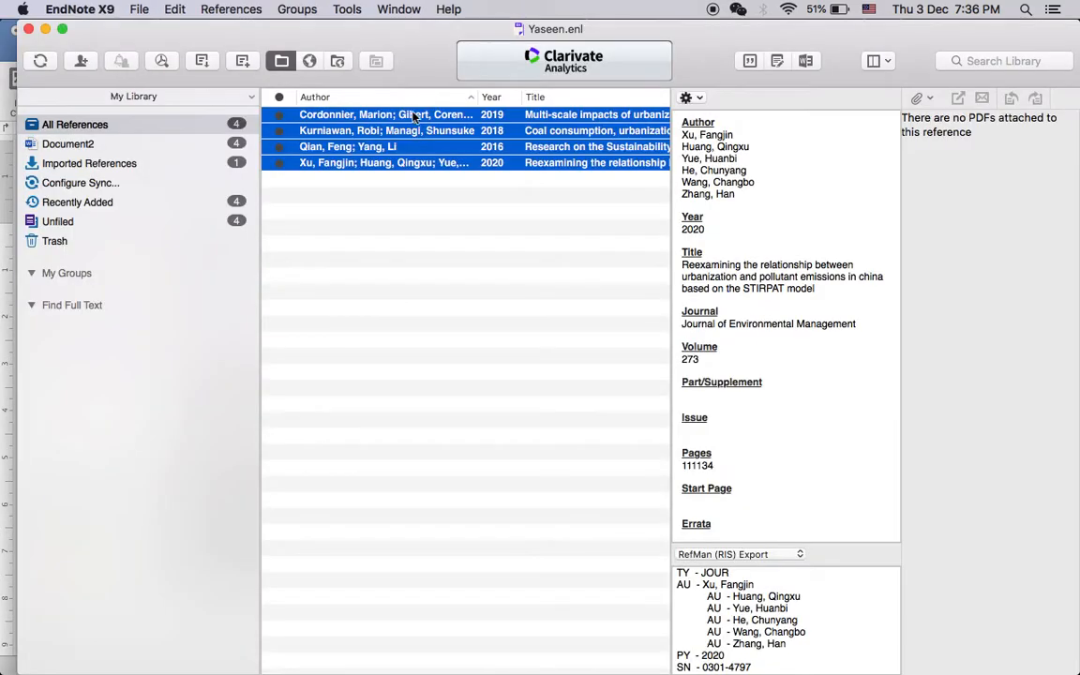
Step: View the Journals term list entries via Tools > Define Term Lists, showing three journals without abbreviations
{"action": "left_click", "coordinate": [347, 8]}
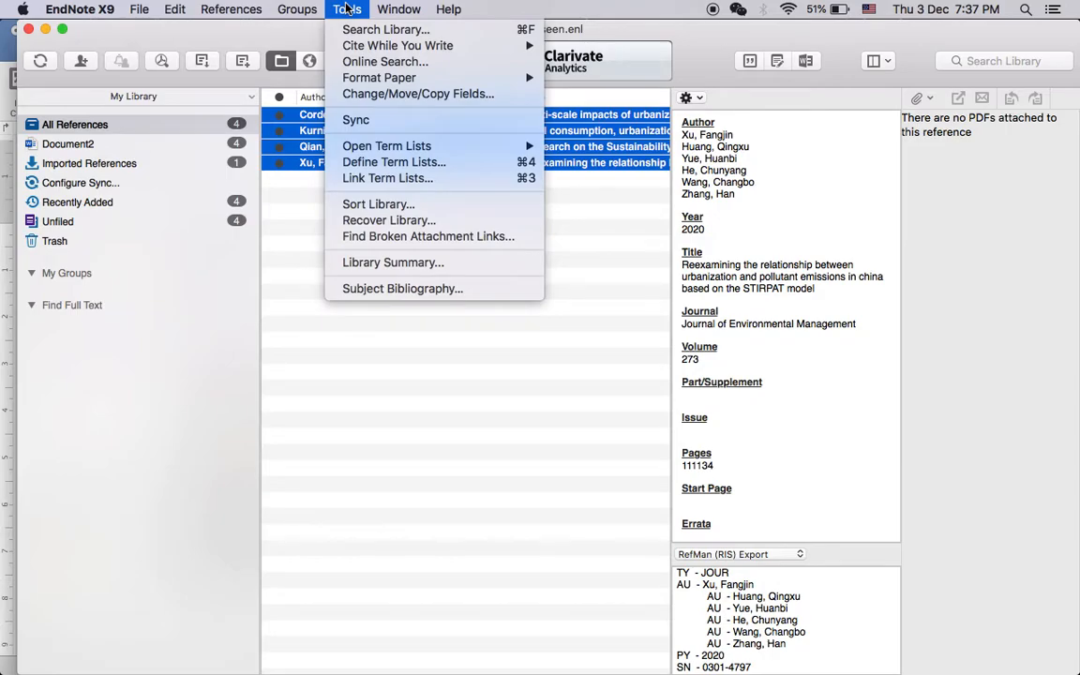
{"action": "mouse_move", "coordinate": [386, 147]}
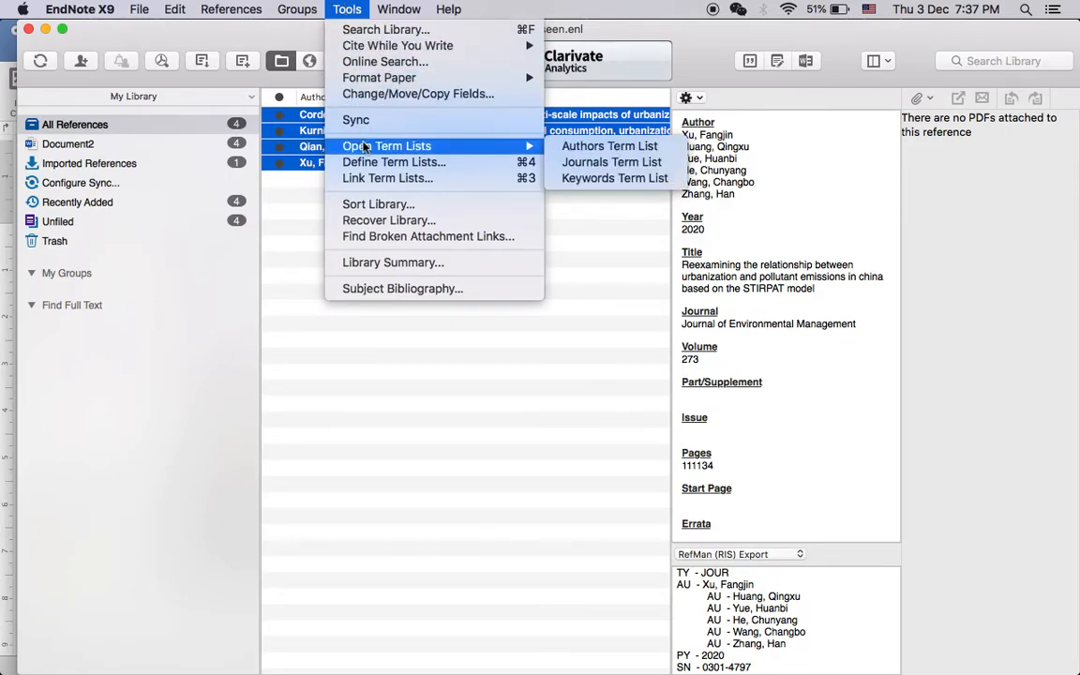
{"action": "mouse_move", "coordinate": [394, 161]}
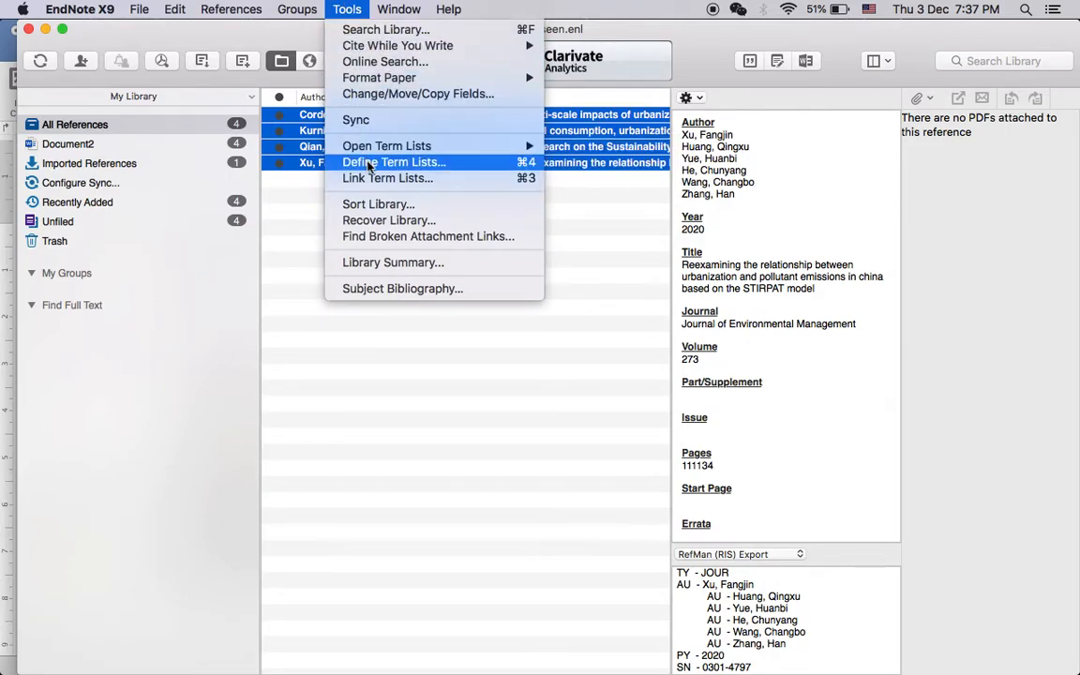
{"action": "left_click", "coordinate": [394, 161]}
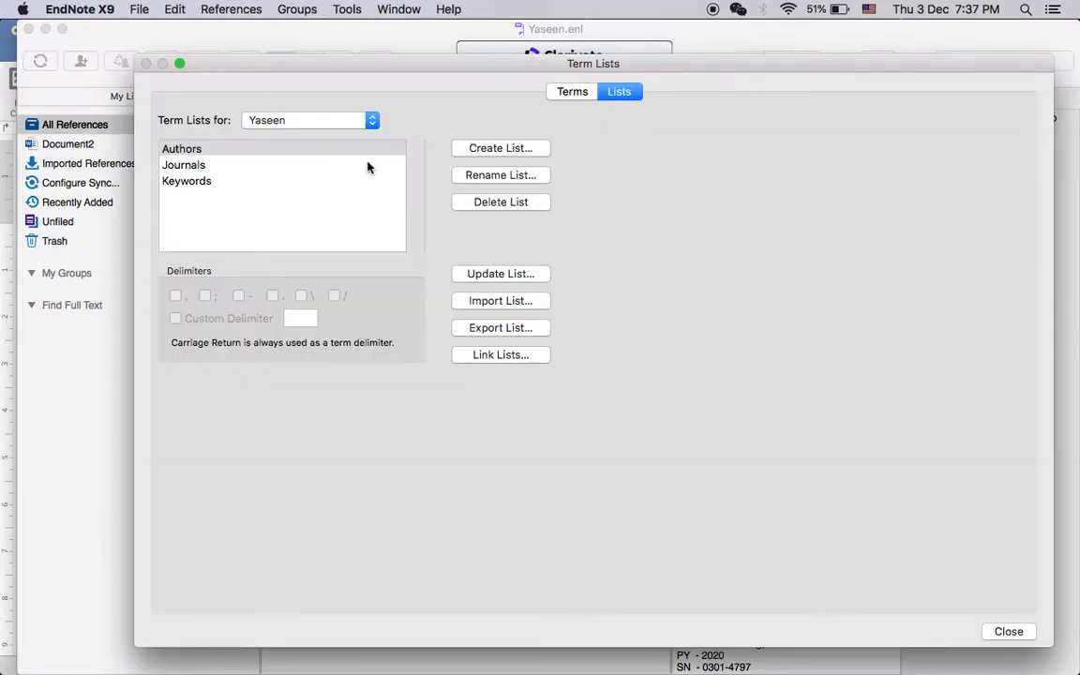
{"action": "mouse_move", "coordinate": [330, 132]}
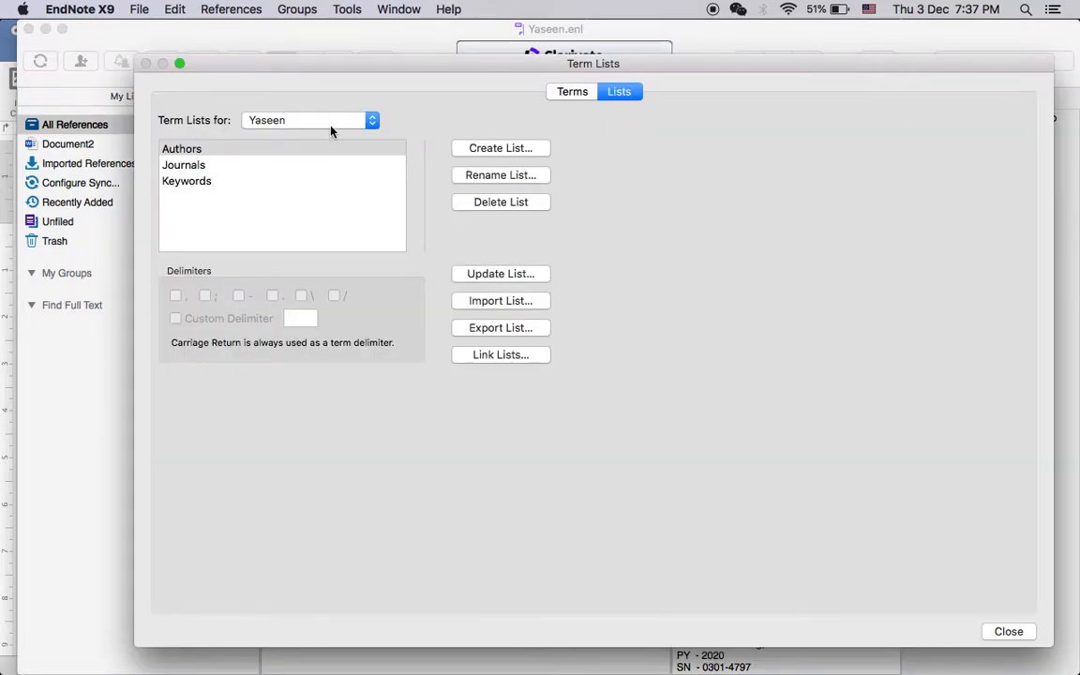
{"action": "left_click", "coordinate": [184, 165]}
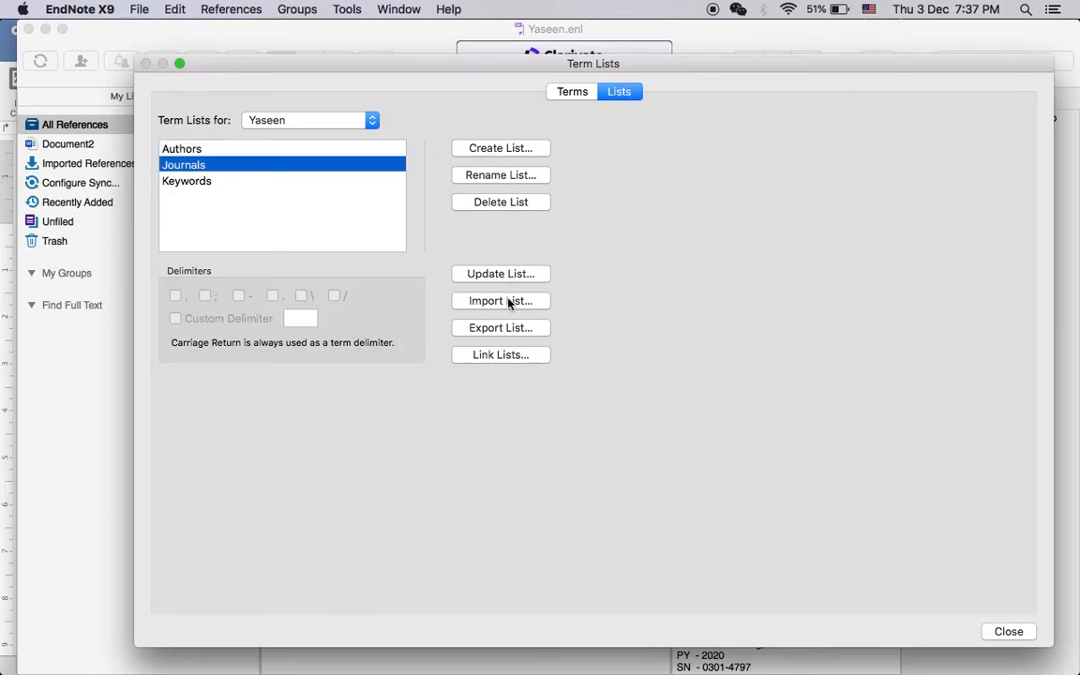
{"action": "mouse_move", "coordinate": [441, 229]}
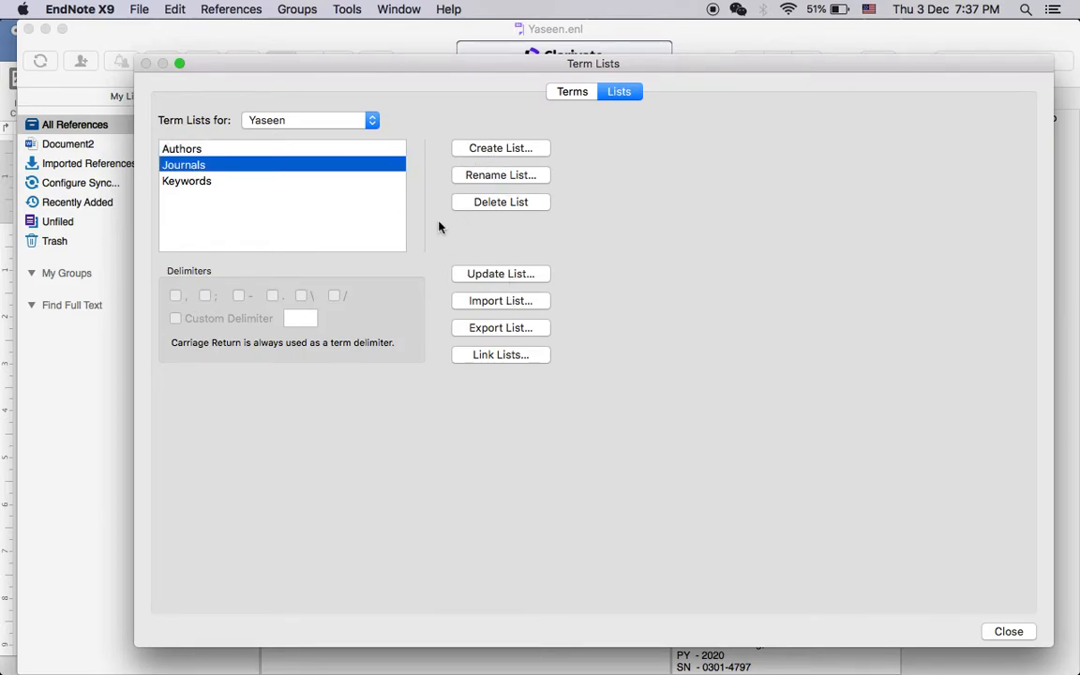
{"action": "left_click", "coordinate": [572, 90]}
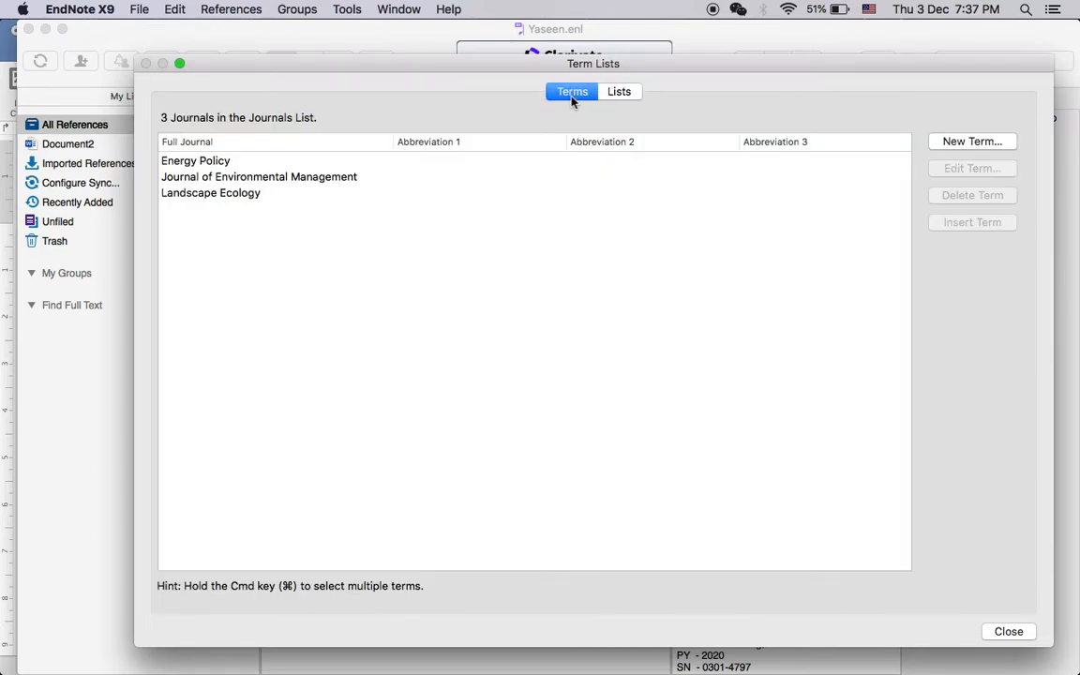
{"action": "mouse_move", "coordinate": [326, 193]}
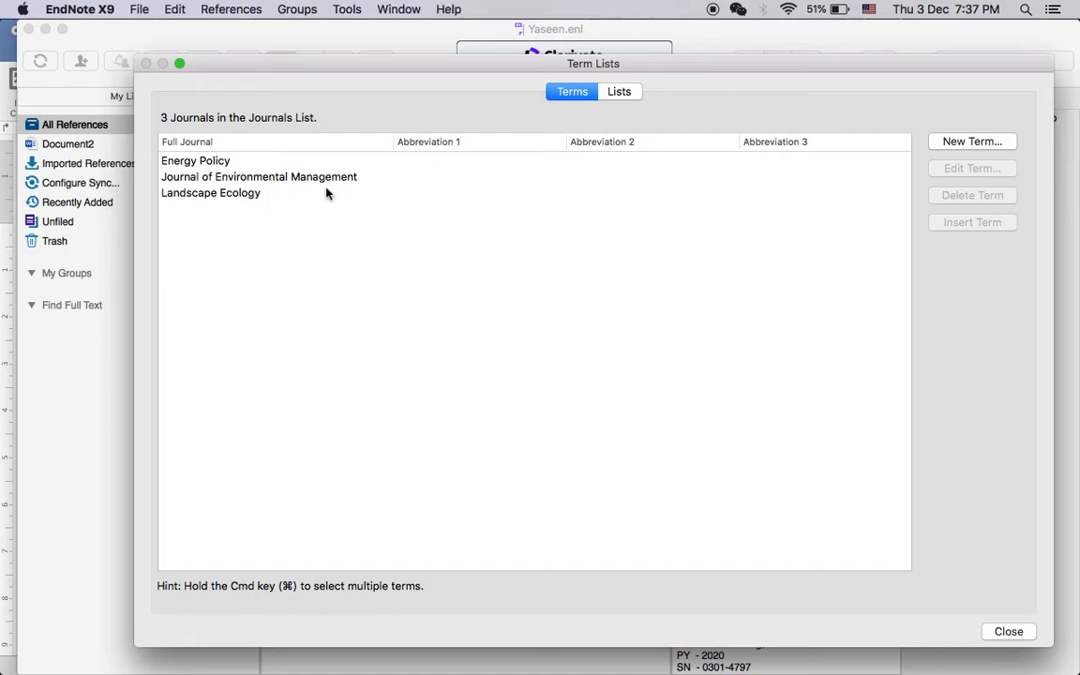
{"action": "mouse_move", "coordinate": [941, 598]}
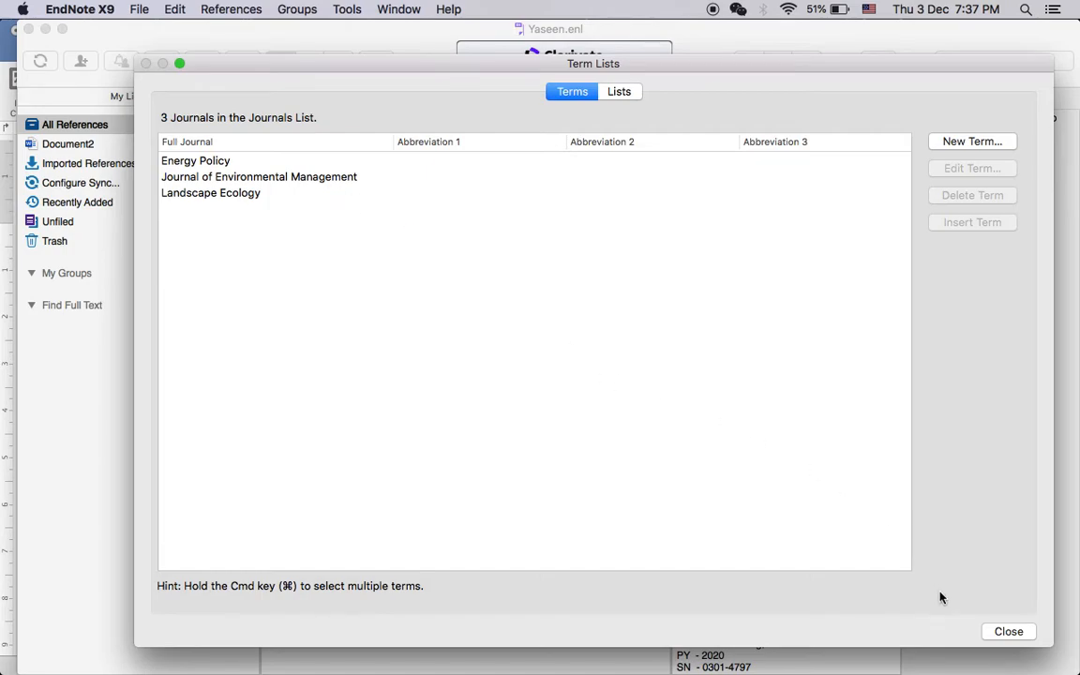
Step: Reopen the Journals term list via Tools > Open Term Lists and select Journals on the Lists view
{"action": "left_click", "coordinate": [1009, 630]}
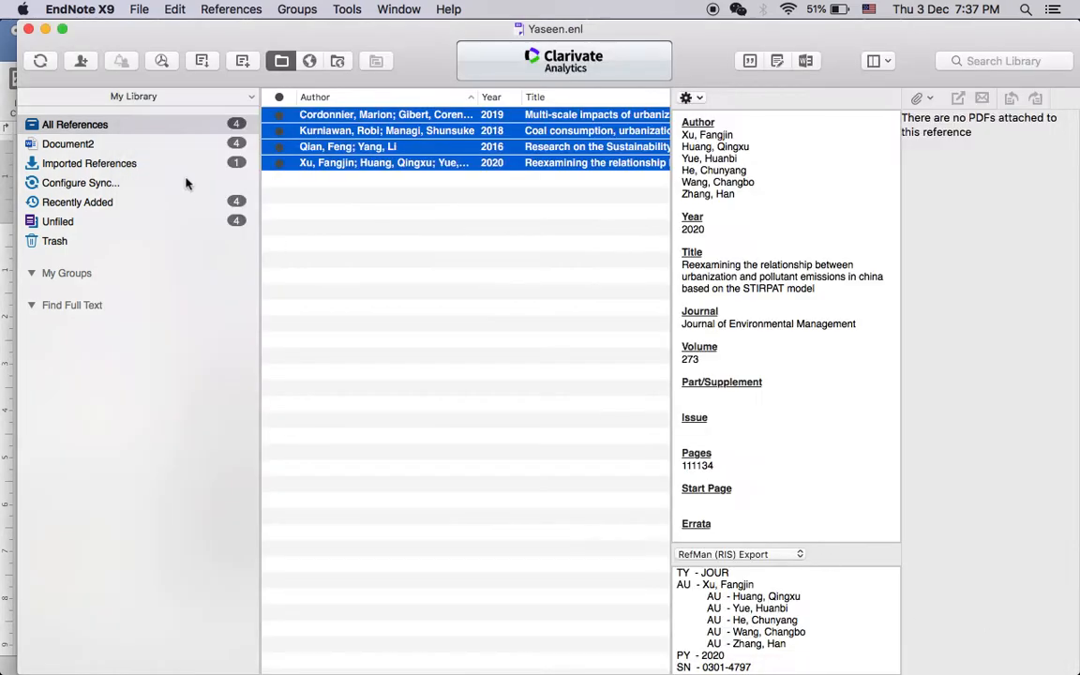
{"action": "left_click", "coordinate": [296, 10]}
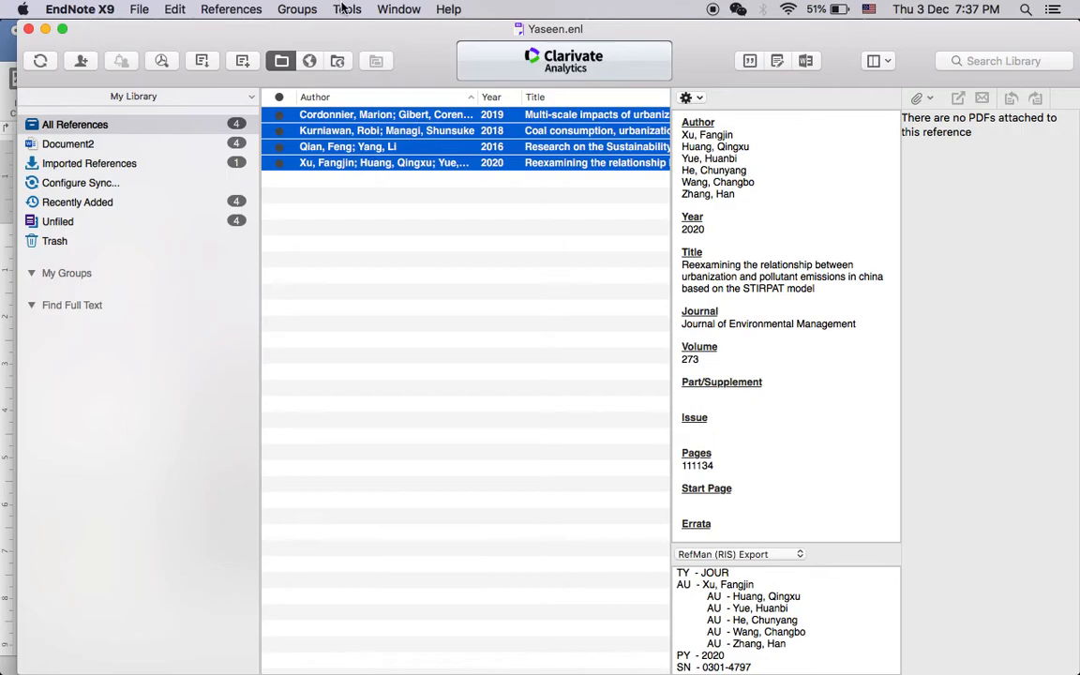
{"action": "left_click", "coordinate": [347, 9]}
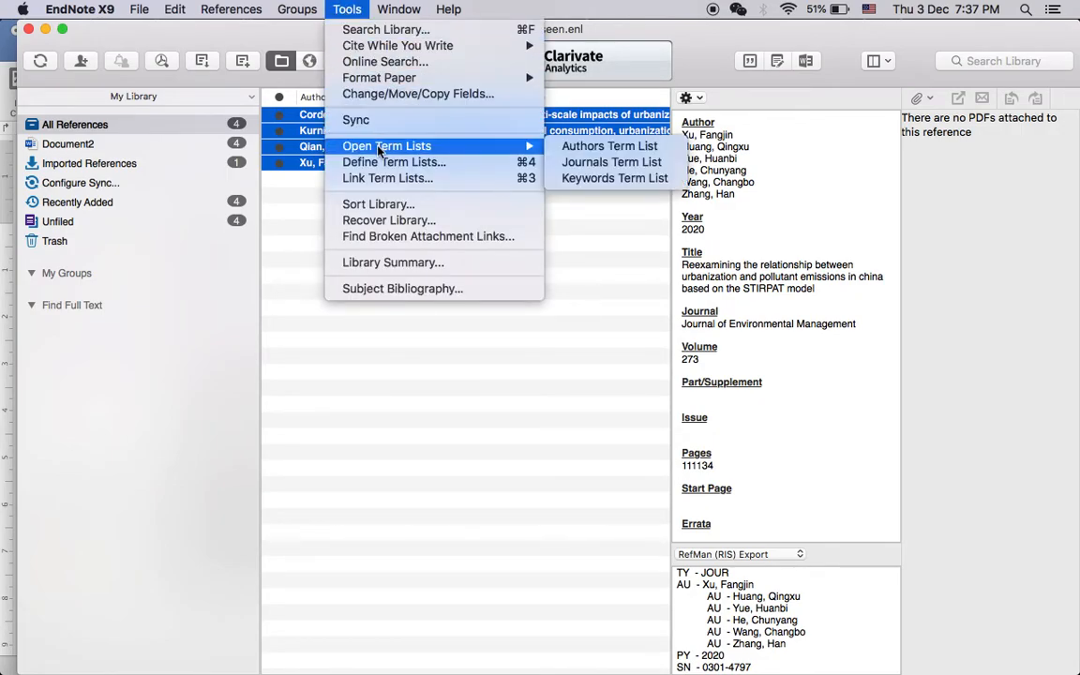
{"action": "mouse_move", "coordinate": [506, 151]}
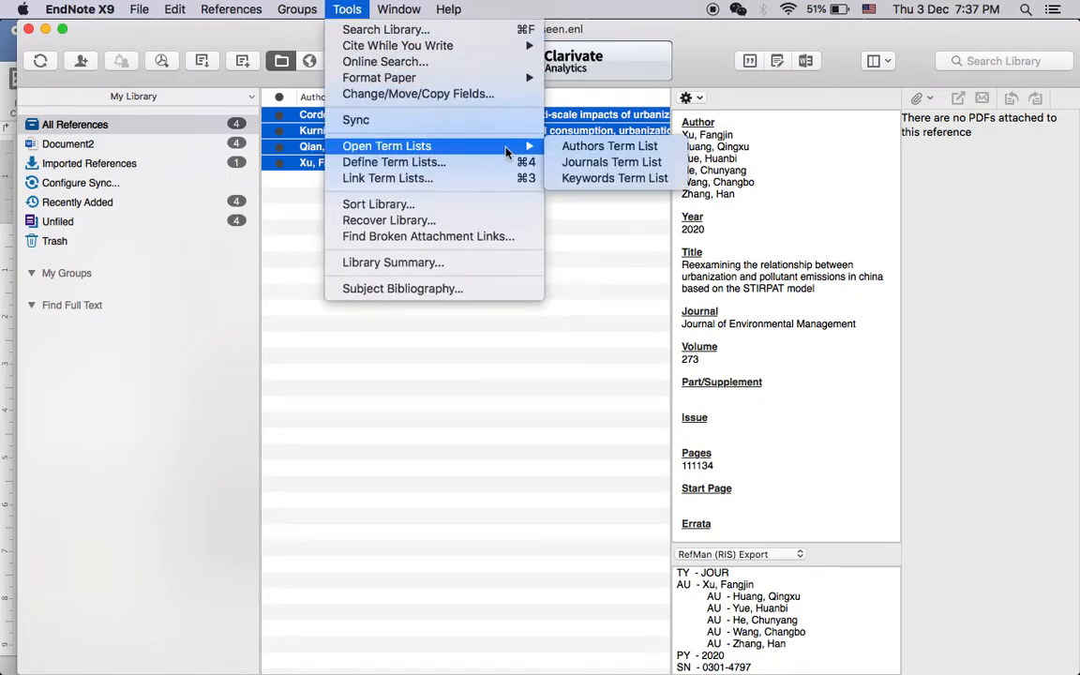
{"action": "left_click", "coordinate": [612, 161]}
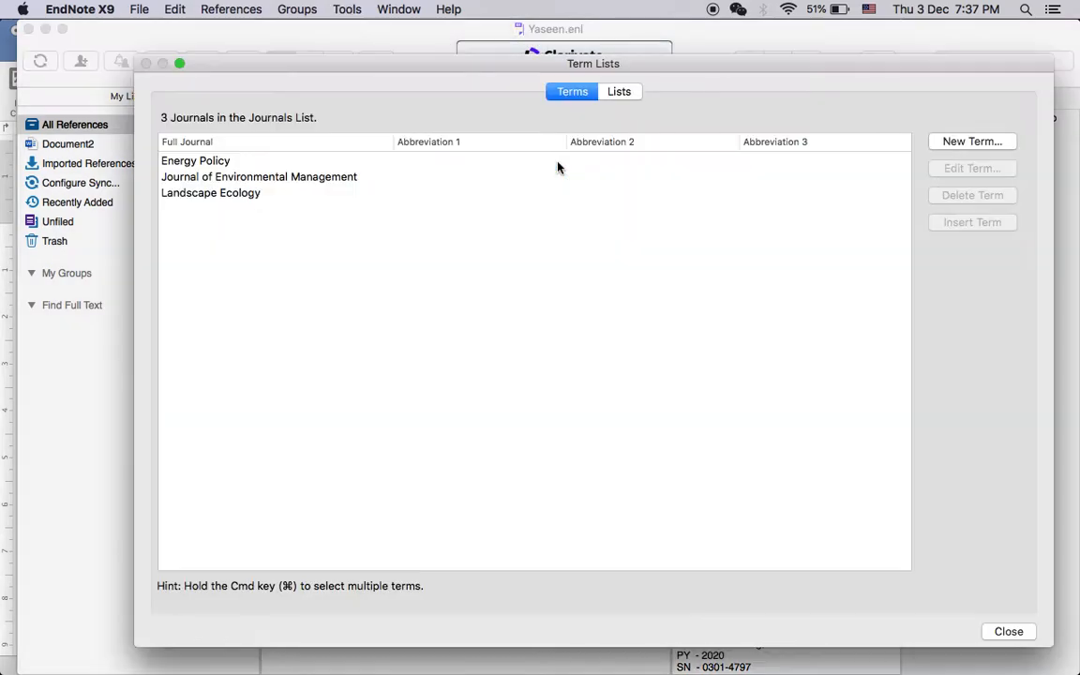
{"action": "mouse_move", "coordinate": [611, 105]}
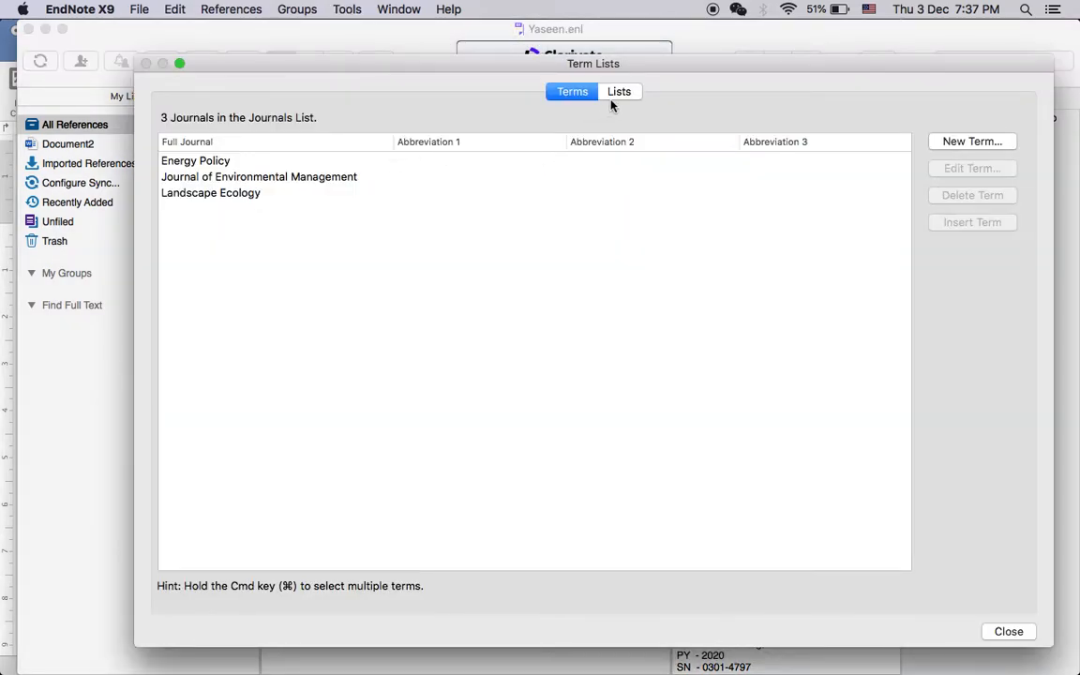
{"action": "mouse_move", "coordinate": [615, 101]}
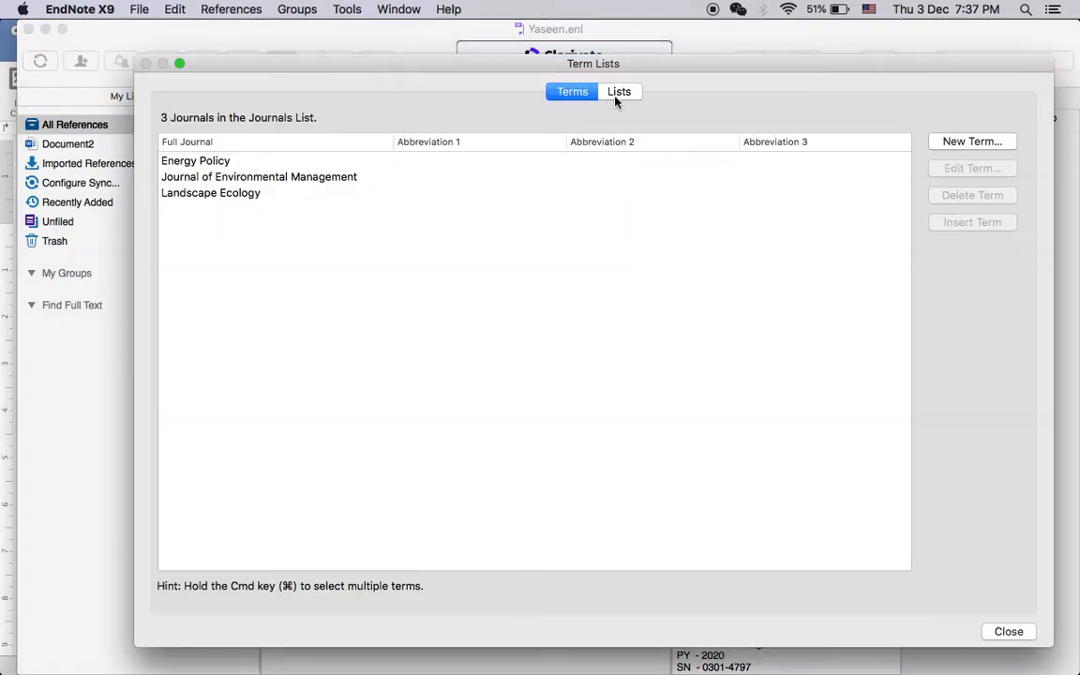
{"action": "left_click", "coordinate": [619, 90]}
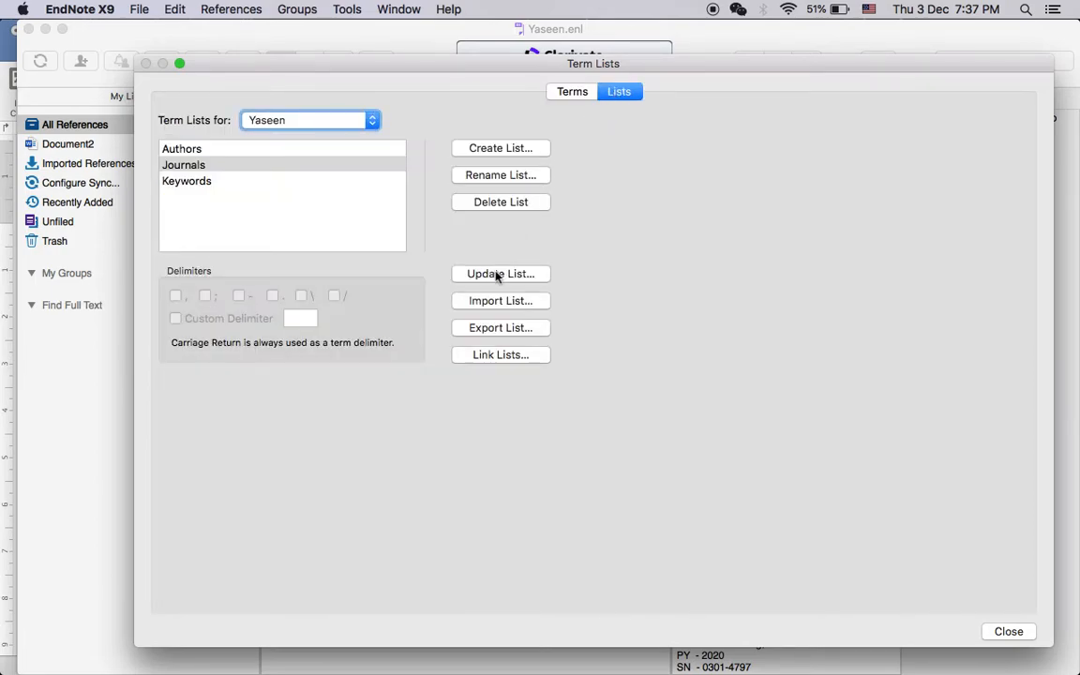
{"action": "mouse_move", "coordinate": [272, 195]}
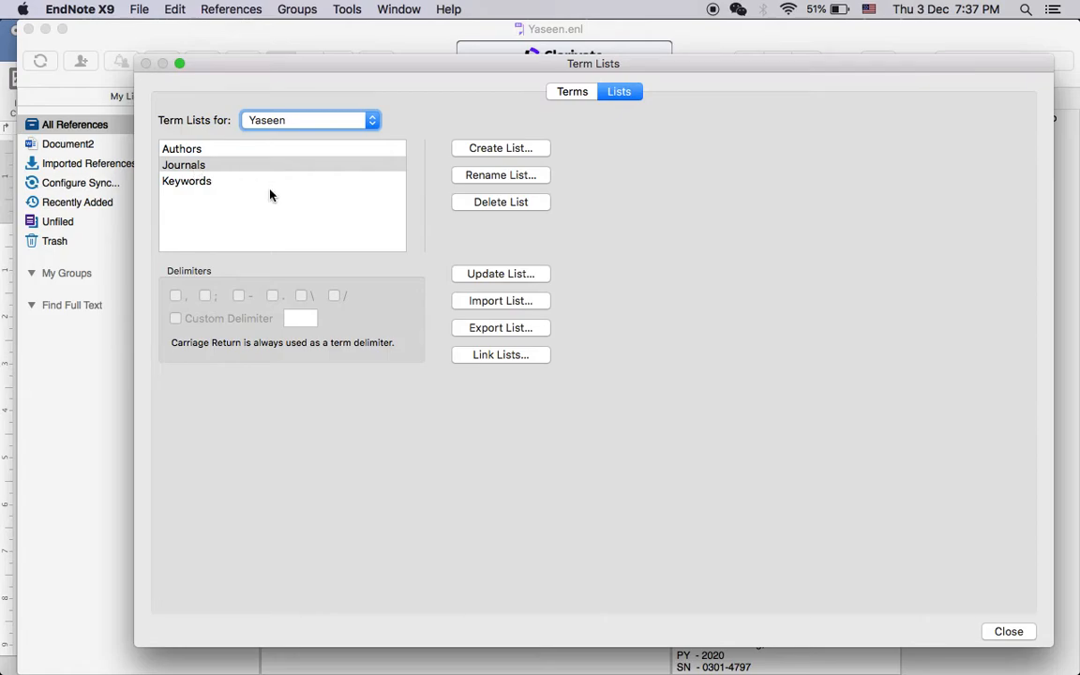
{"action": "mouse_move", "coordinate": [524, 292]}
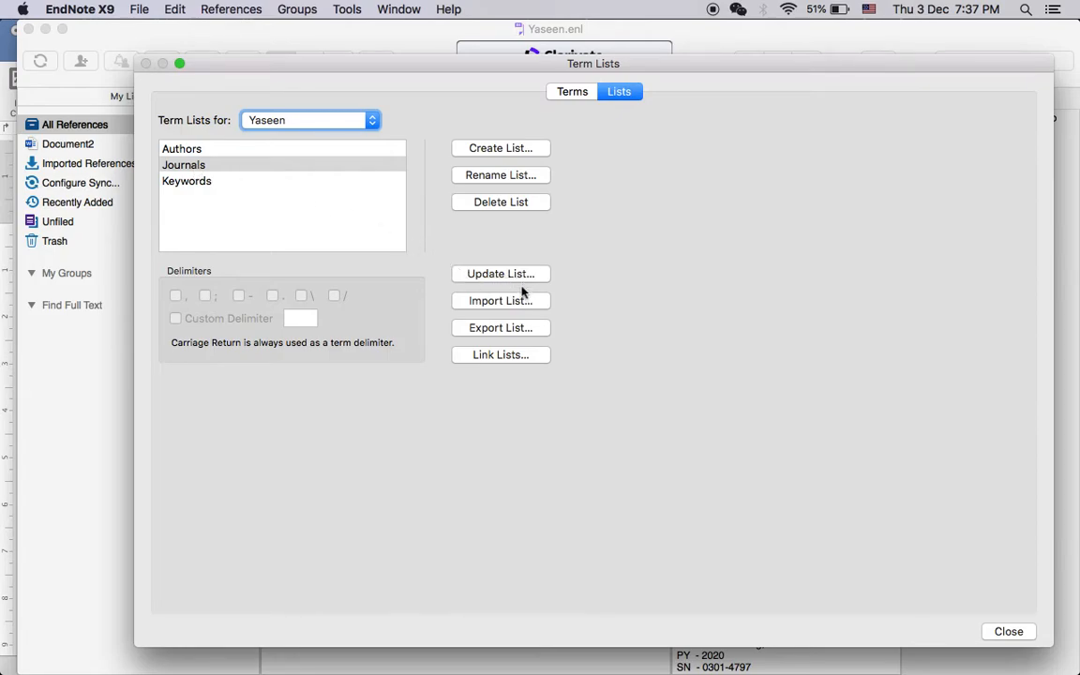
{"action": "left_click", "coordinate": [501, 300]}
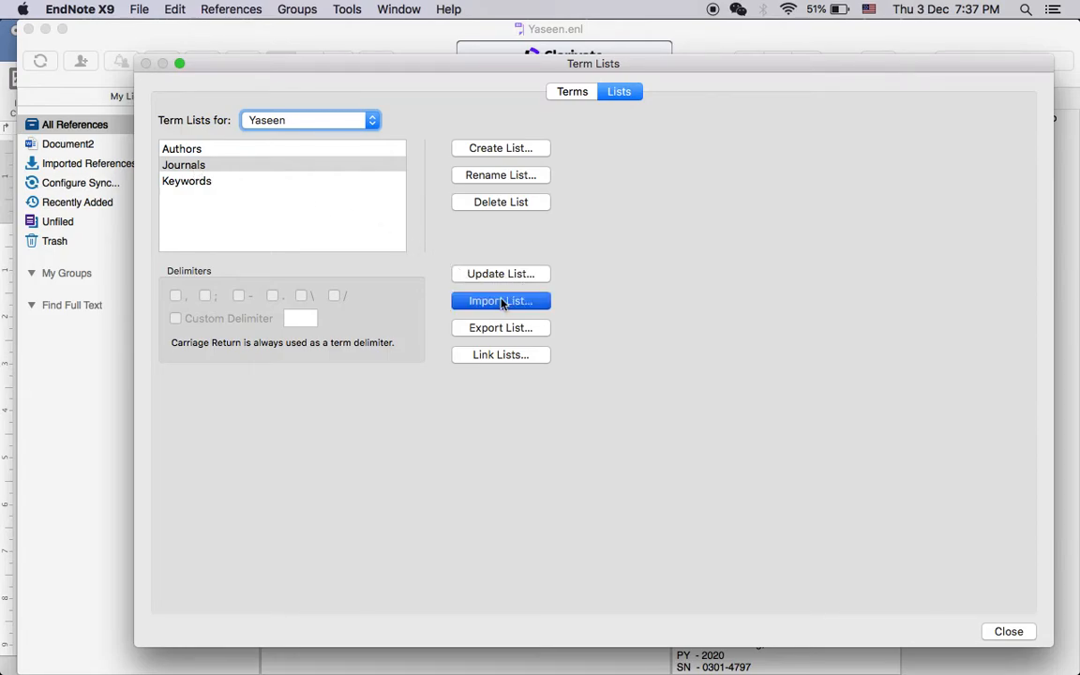
Step: Start Import List and select Chemical.txt in Applications > EndNote X9 > Terms
{"action": "left_click", "coordinate": [501, 300]}
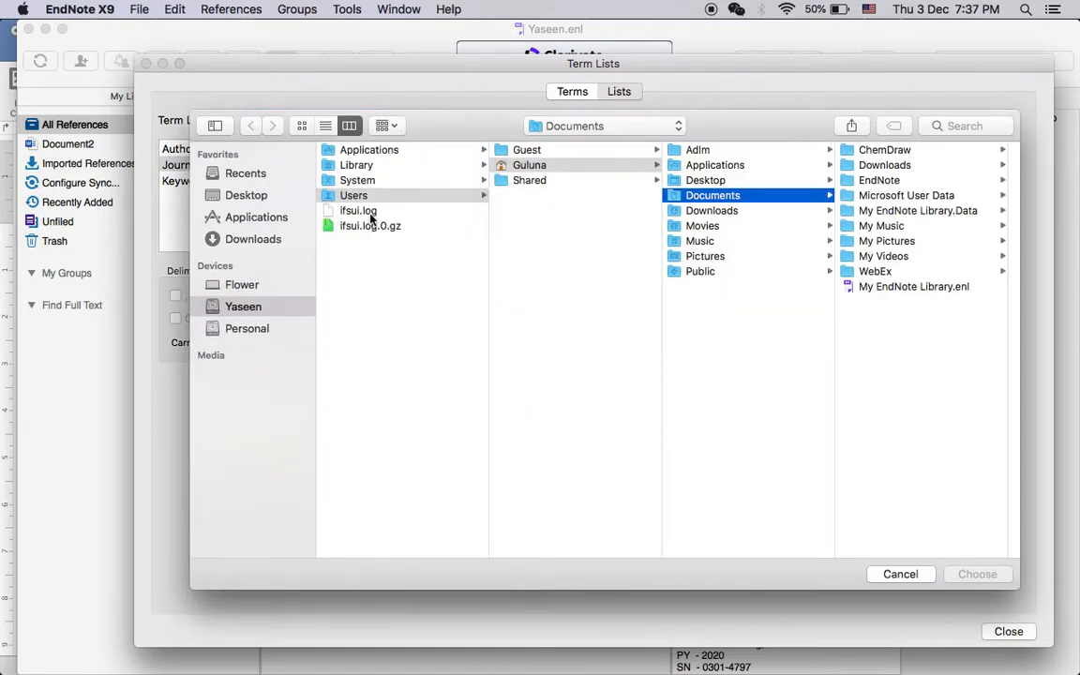
{"action": "mouse_move", "coordinate": [685, 217]}
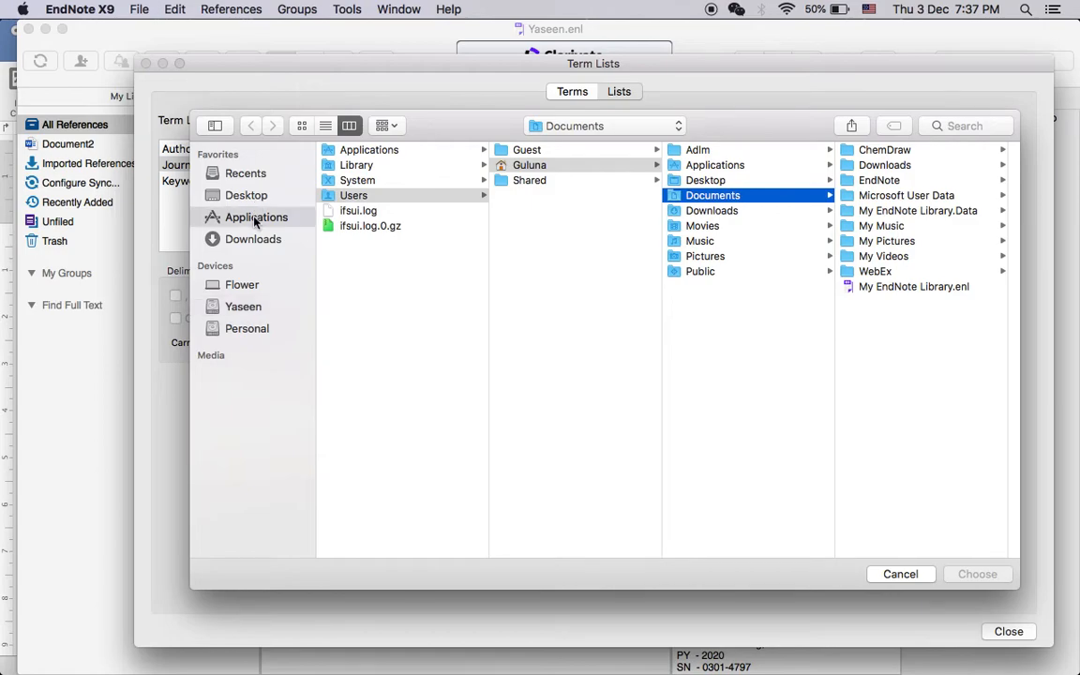
{"action": "left_click", "coordinate": [256, 217]}
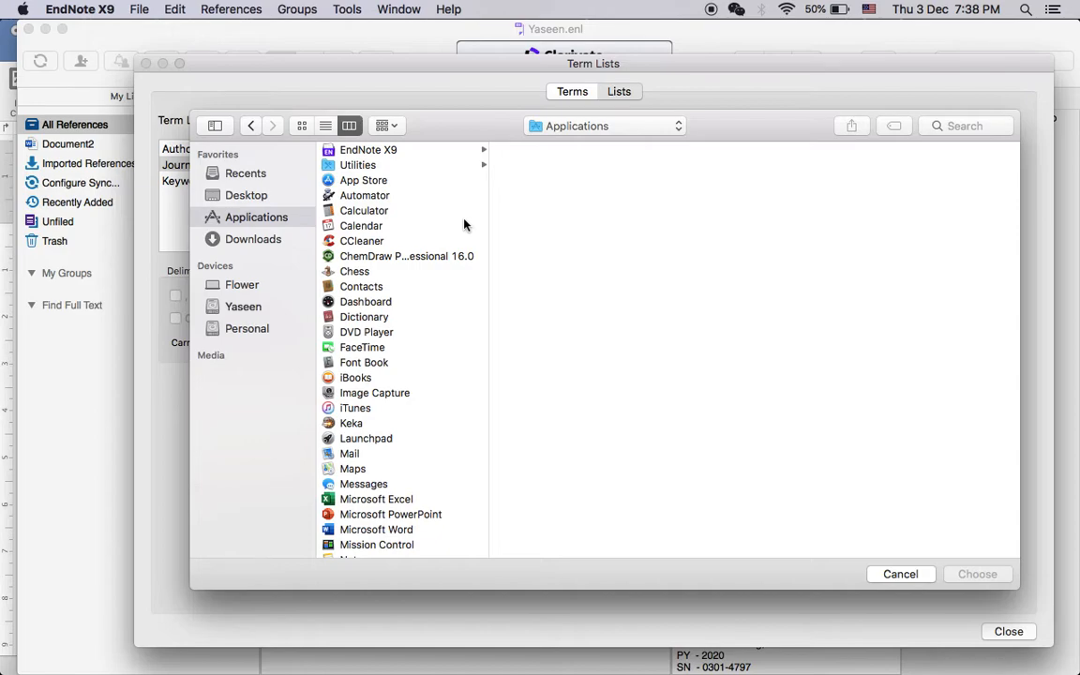
{"action": "mouse_move", "coordinate": [420, 285]}
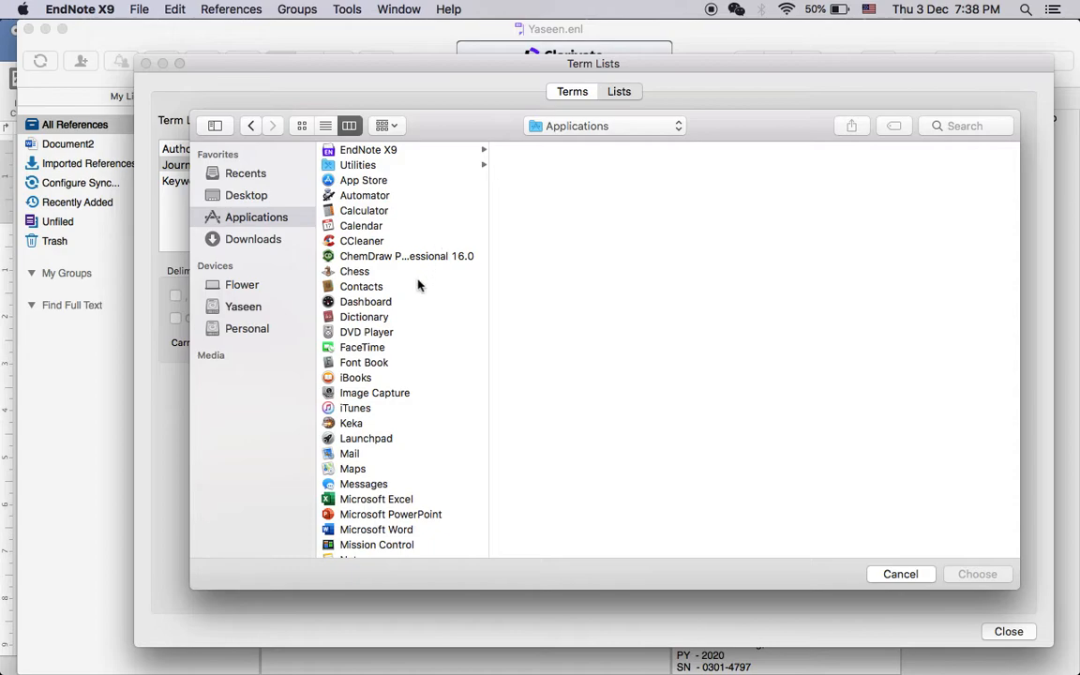
{"action": "mouse_move", "coordinate": [365, 242]}
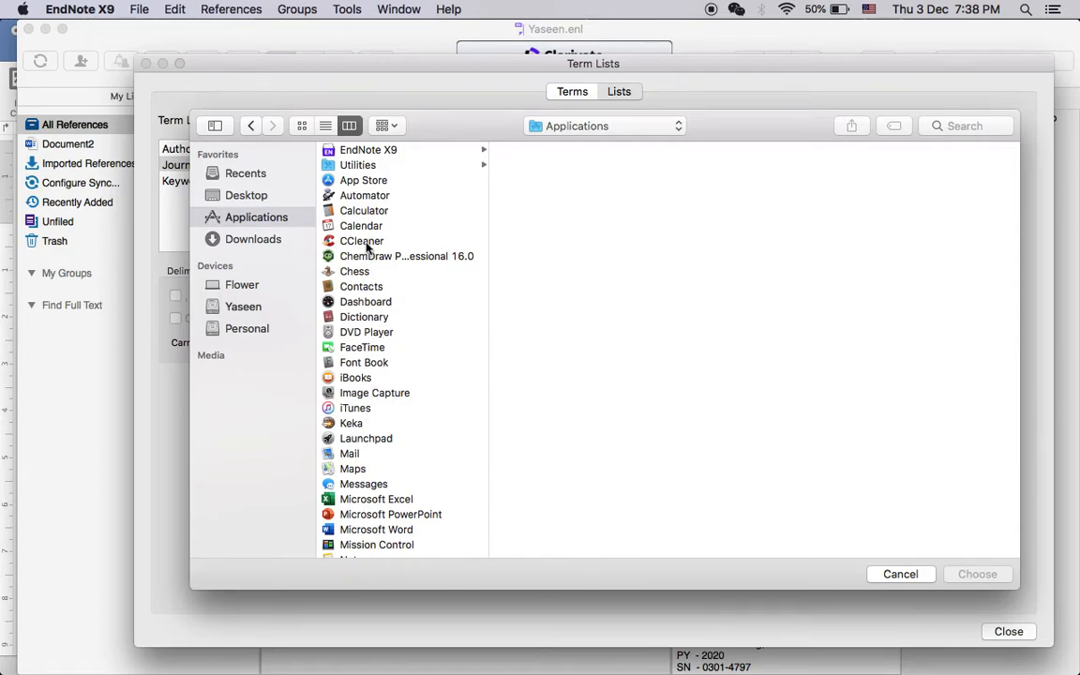
{"action": "left_click", "coordinate": [368, 150]}
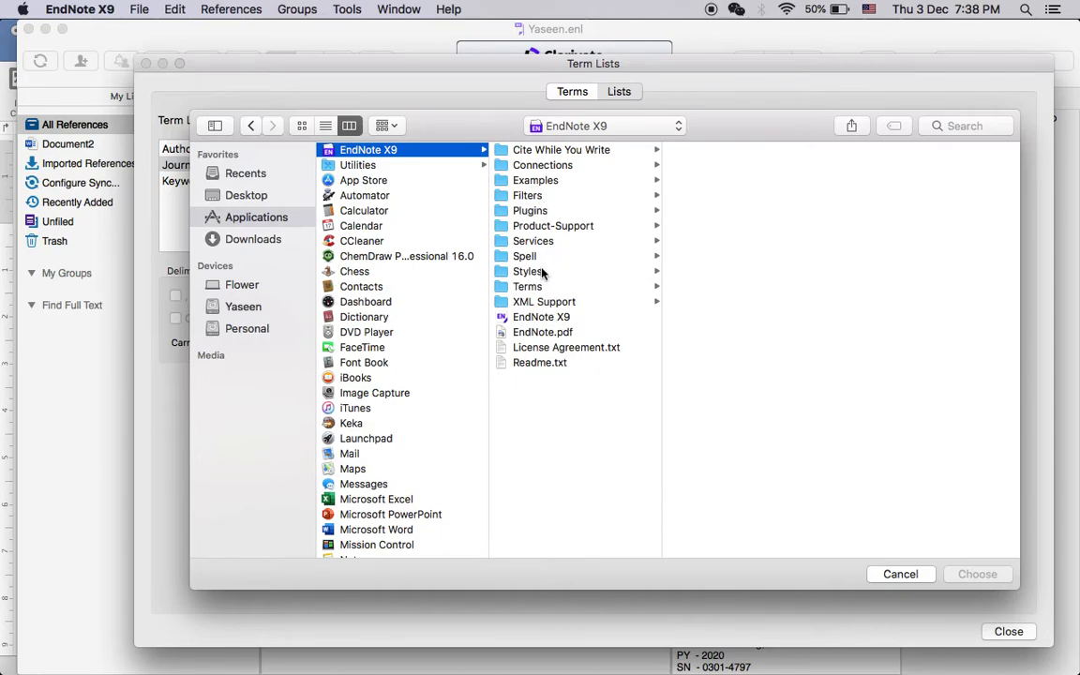
{"action": "left_click", "coordinate": [527, 285]}
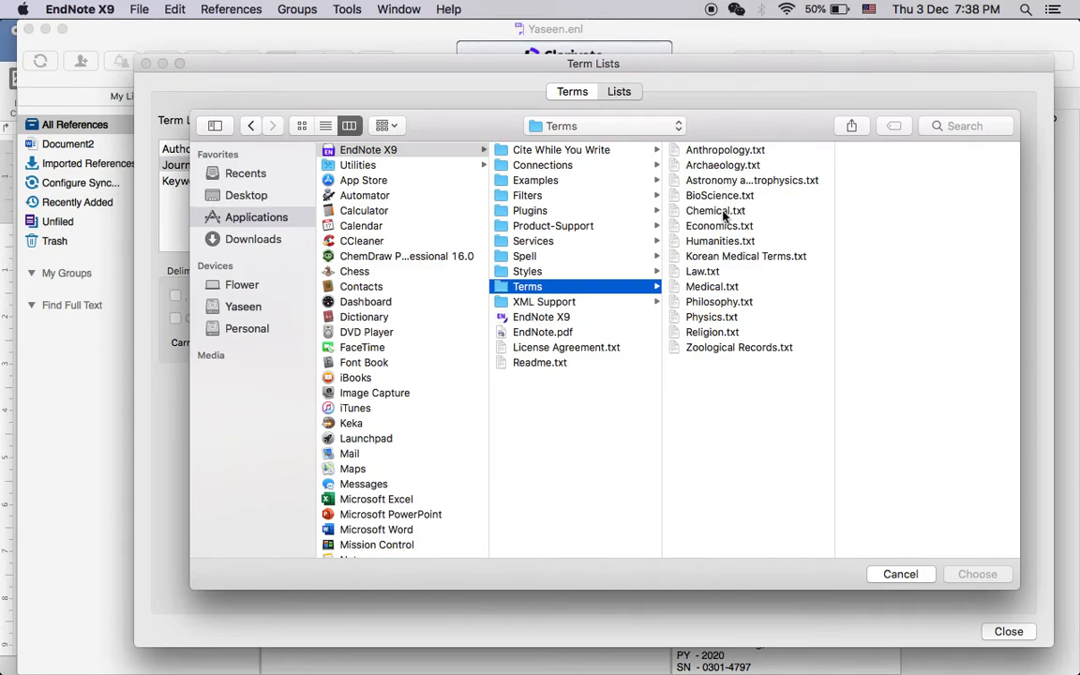
{"action": "mouse_move", "coordinate": [714, 215]}
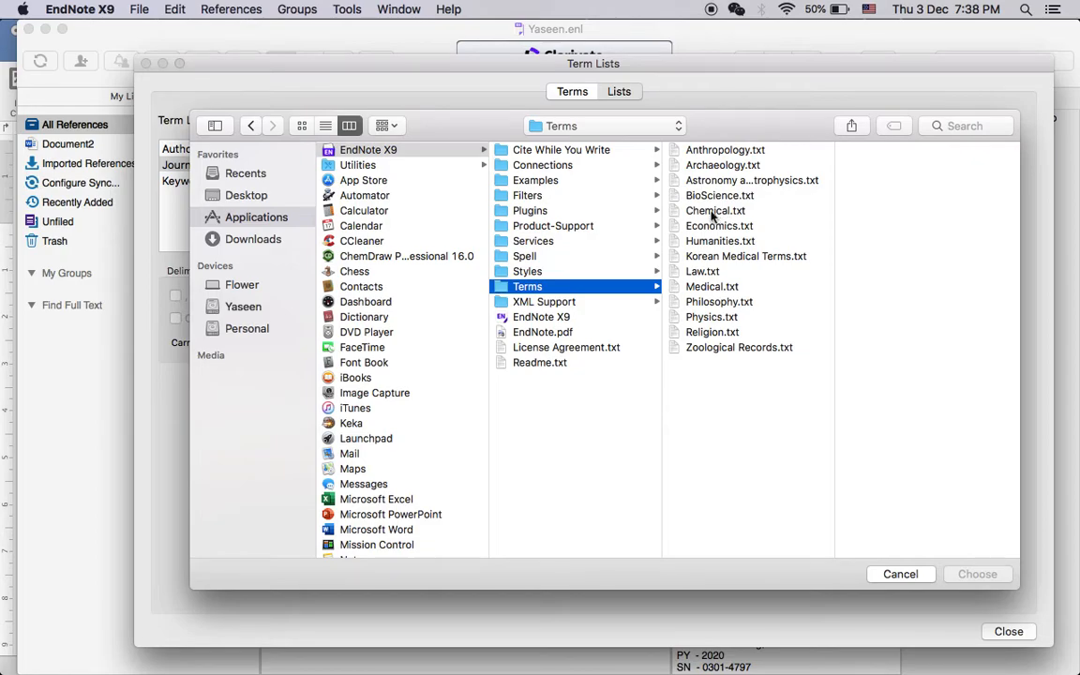
{"action": "left_click", "coordinate": [717, 210]}
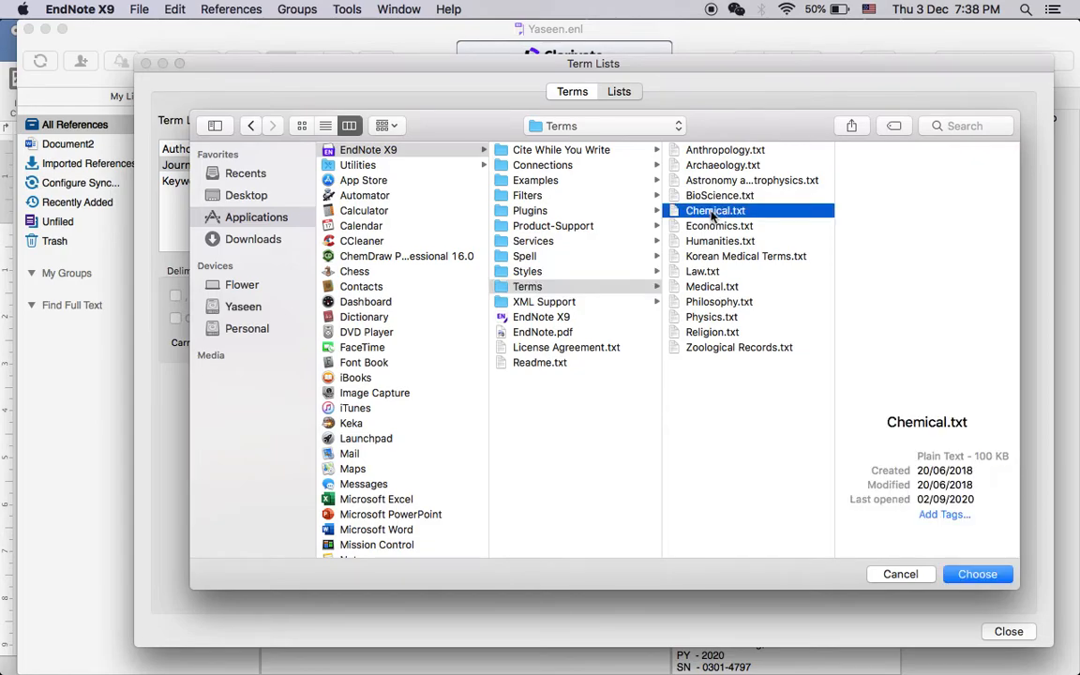
Step: Import Chemical.txt into Journals, adding 1356 terms
{"action": "left_click", "coordinate": [977, 573]}
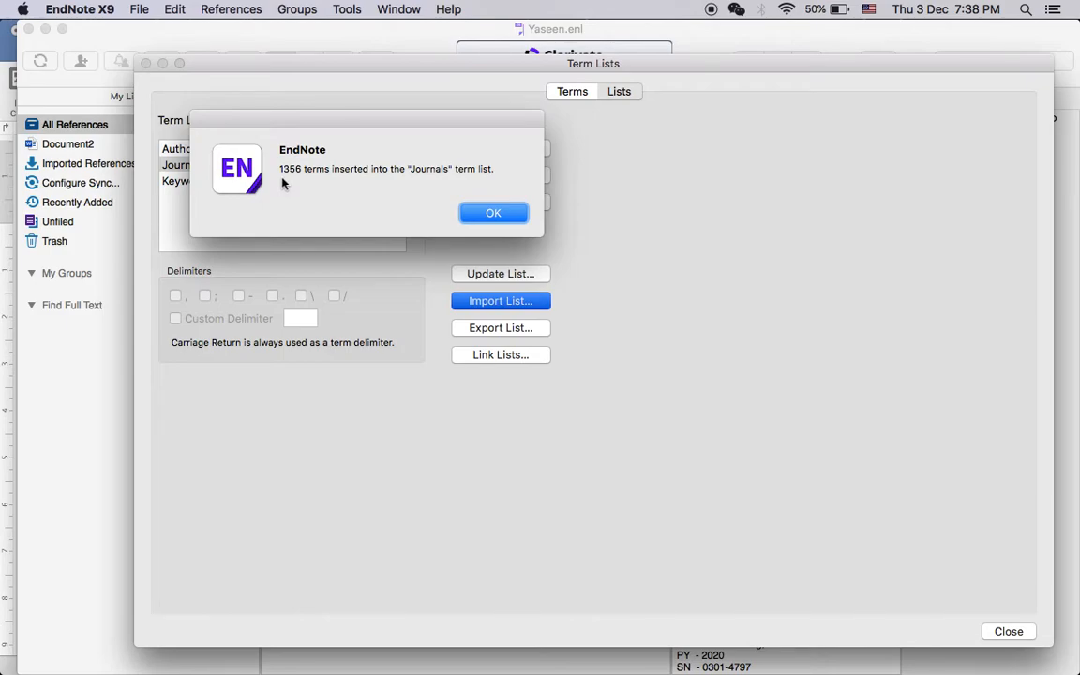
{"action": "mouse_move", "coordinate": [360, 202]}
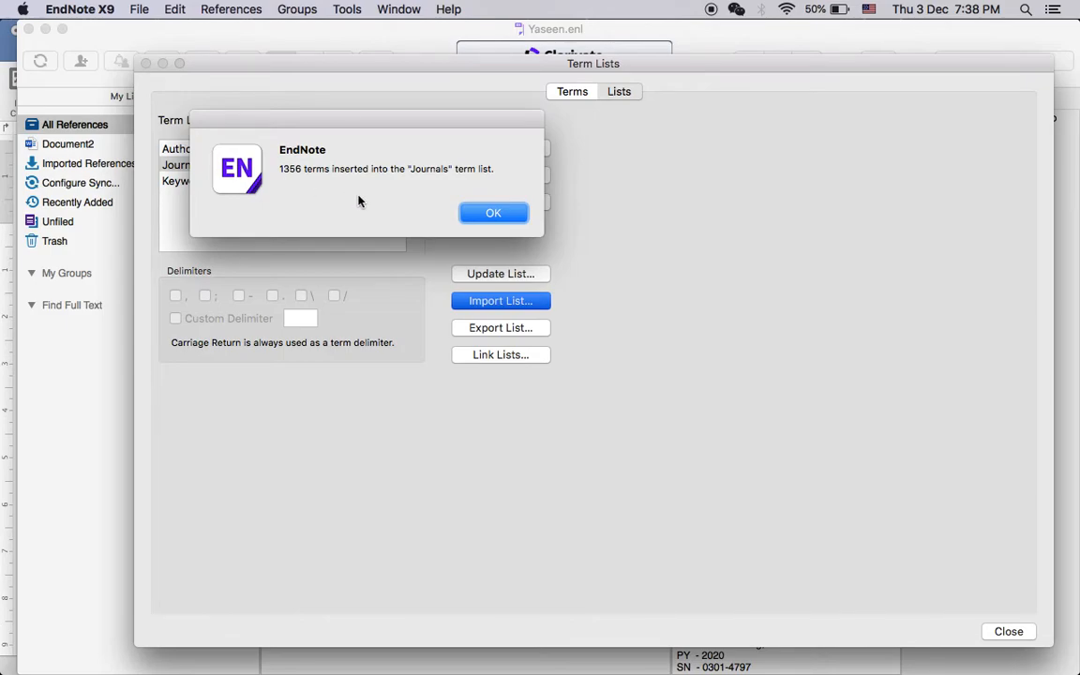
{"action": "left_click", "coordinate": [493, 214]}
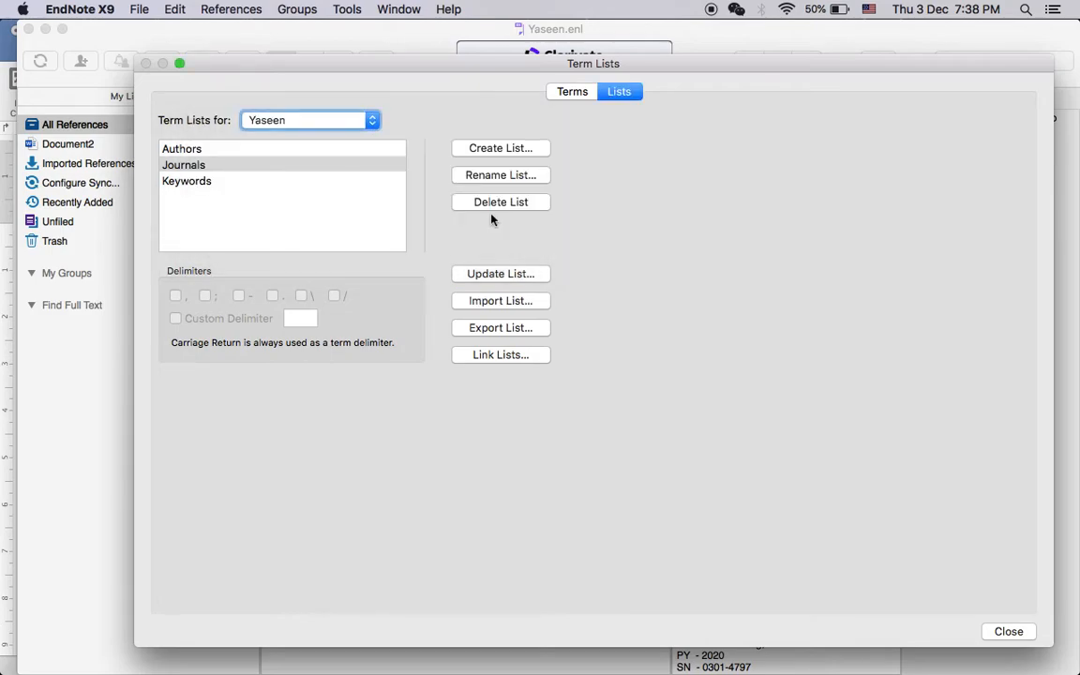
{"action": "mouse_move", "coordinate": [505, 302]}
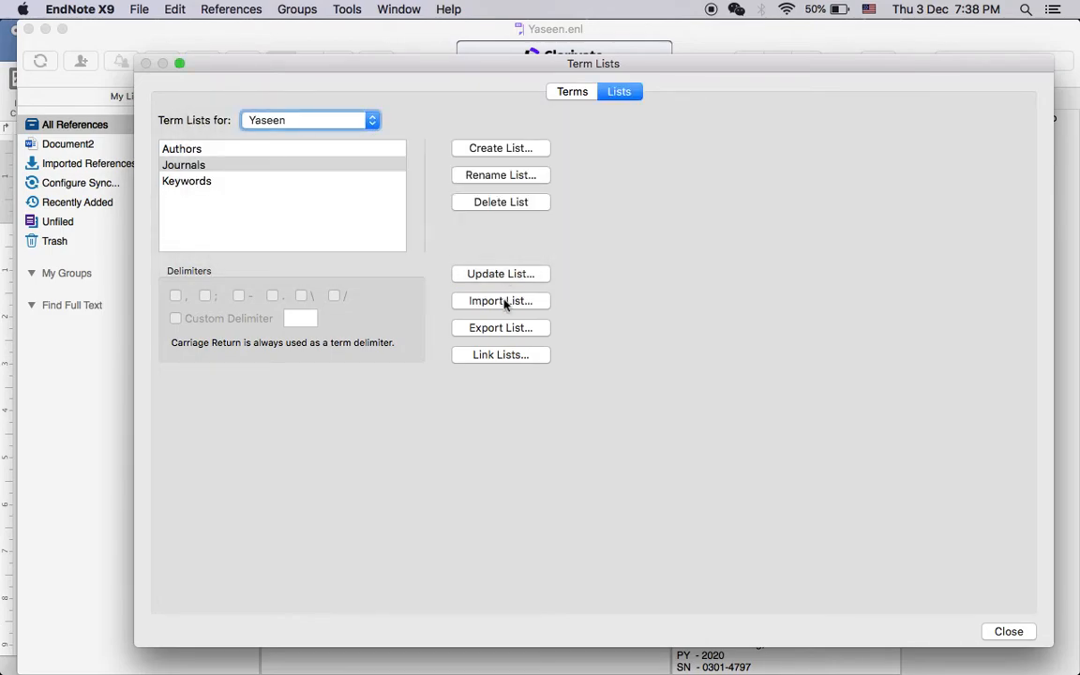
Step: Import a second term list from the Terms folder, adding 304 terms
{"action": "left_click", "coordinate": [501, 301]}
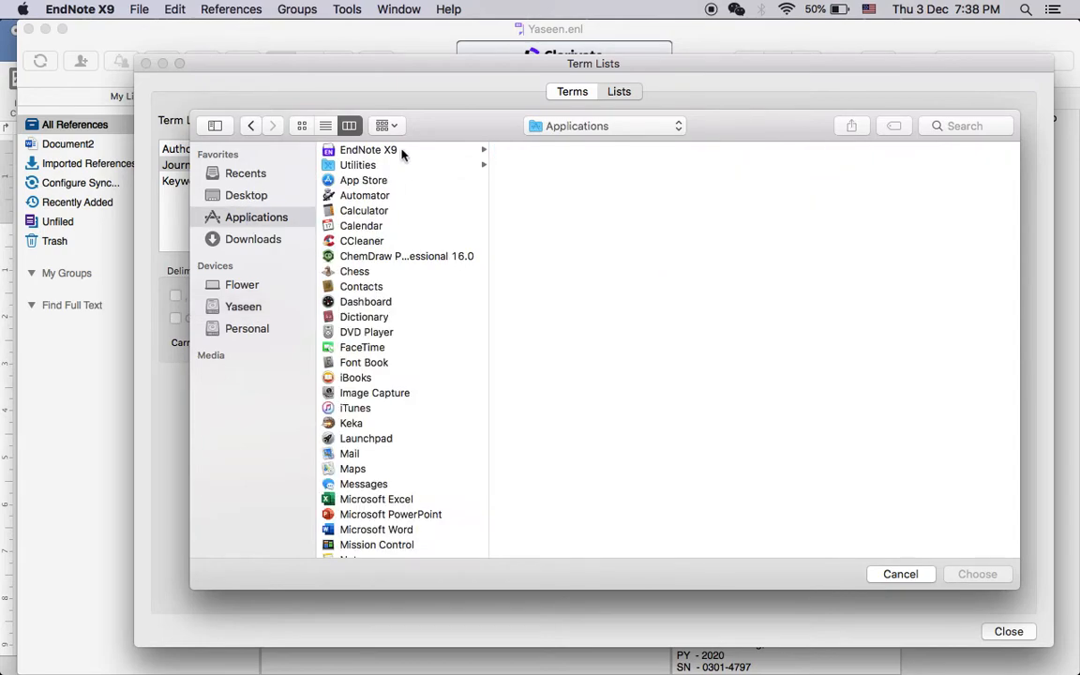
{"action": "left_click", "coordinate": [368, 150]}
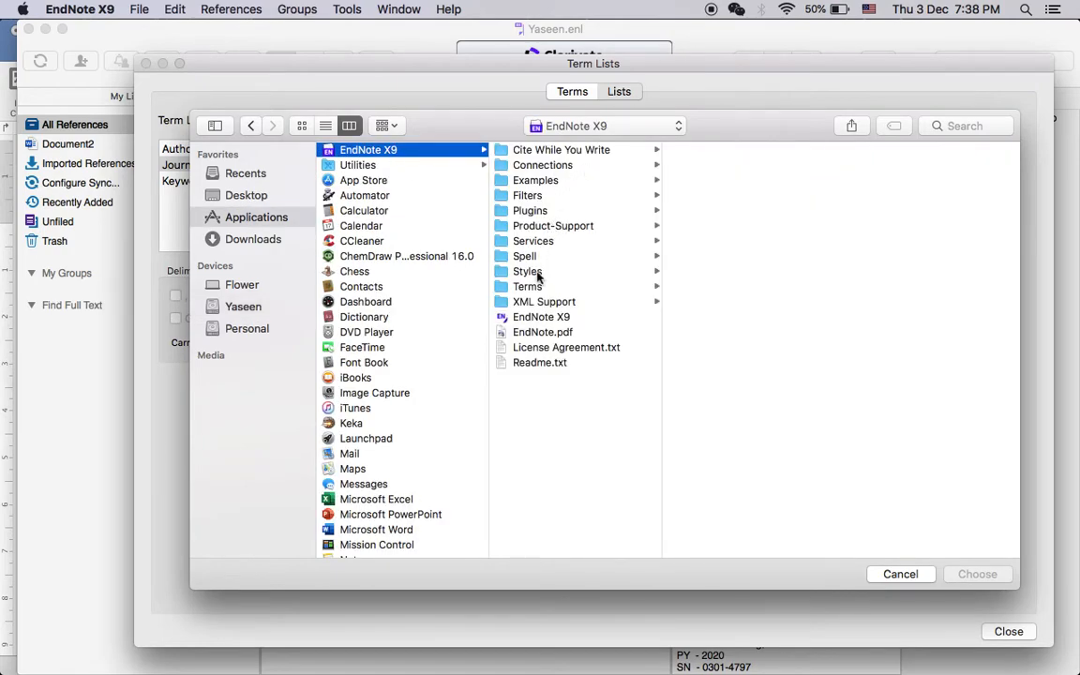
{"action": "left_click", "coordinate": [527, 286]}
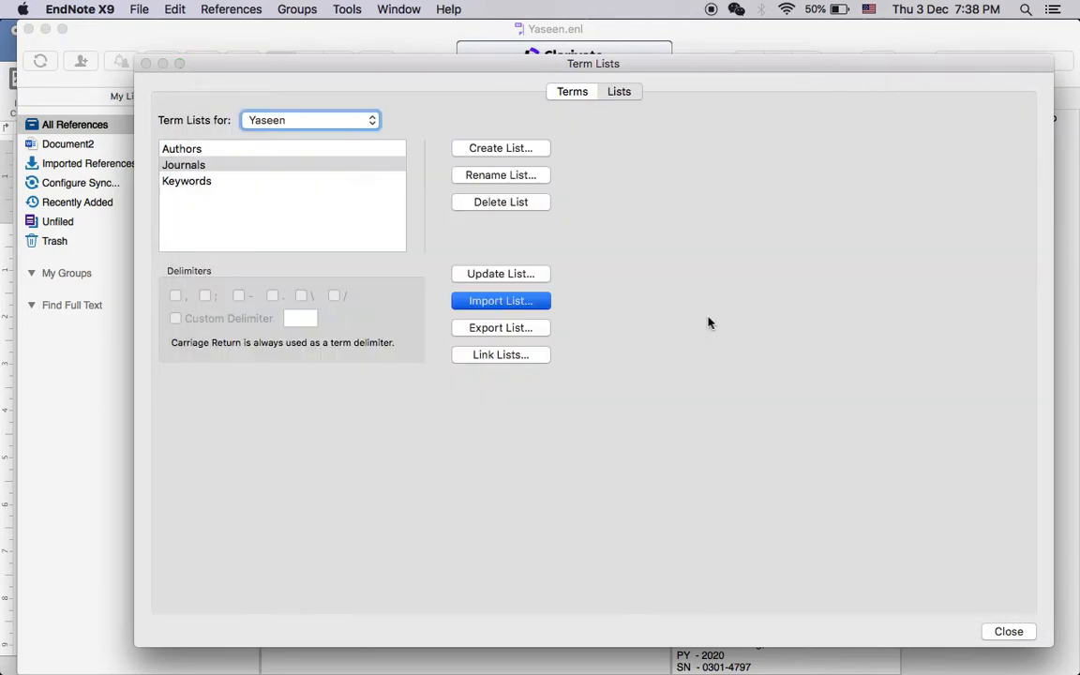
{"action": "left_click", "coordinate": [501, 300]}
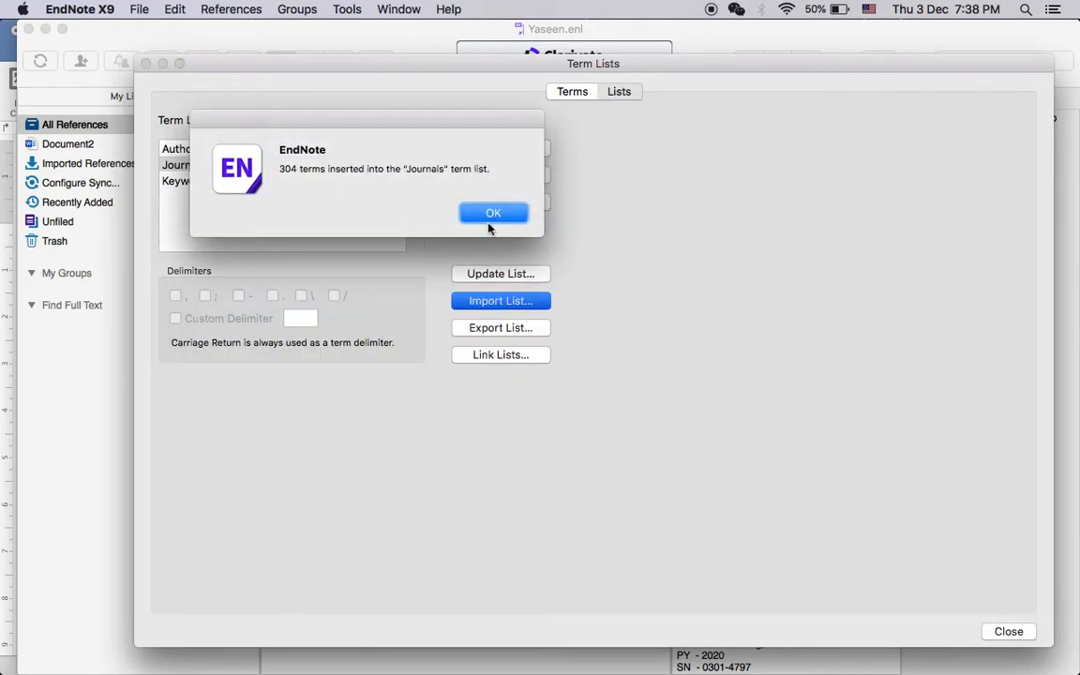
{"action": "left_click", "coordinate": [493, 214]}
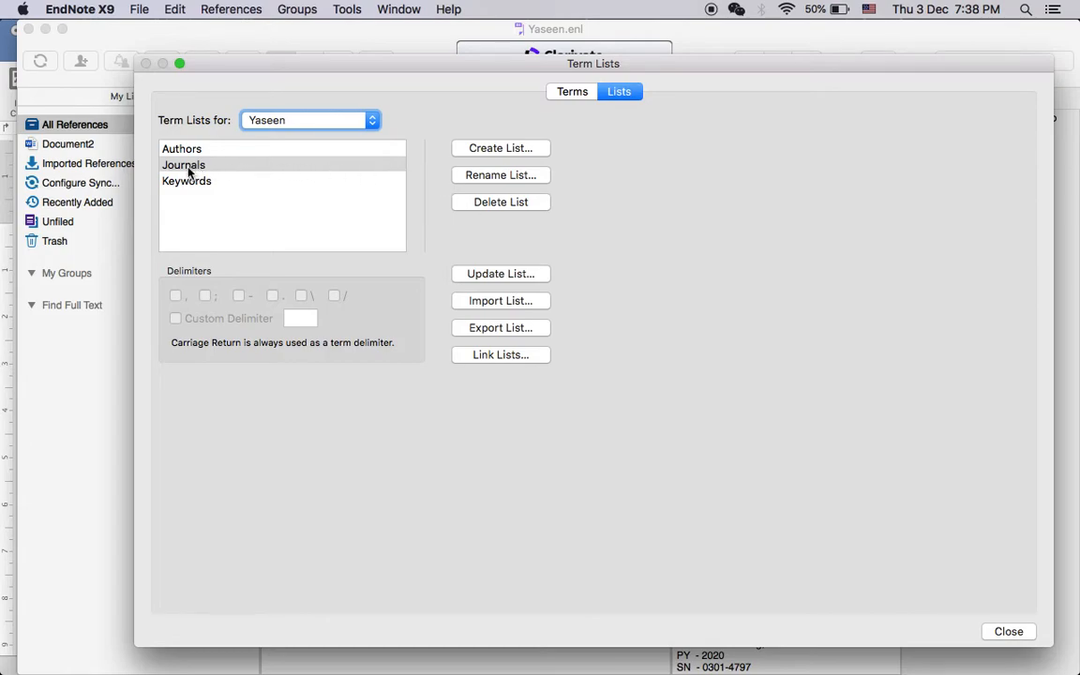
Step: Review the 1663 journals with abbreviations in the Journals list, then close the term list window
{"action": "left_click", "coordinate": [184, 165]}
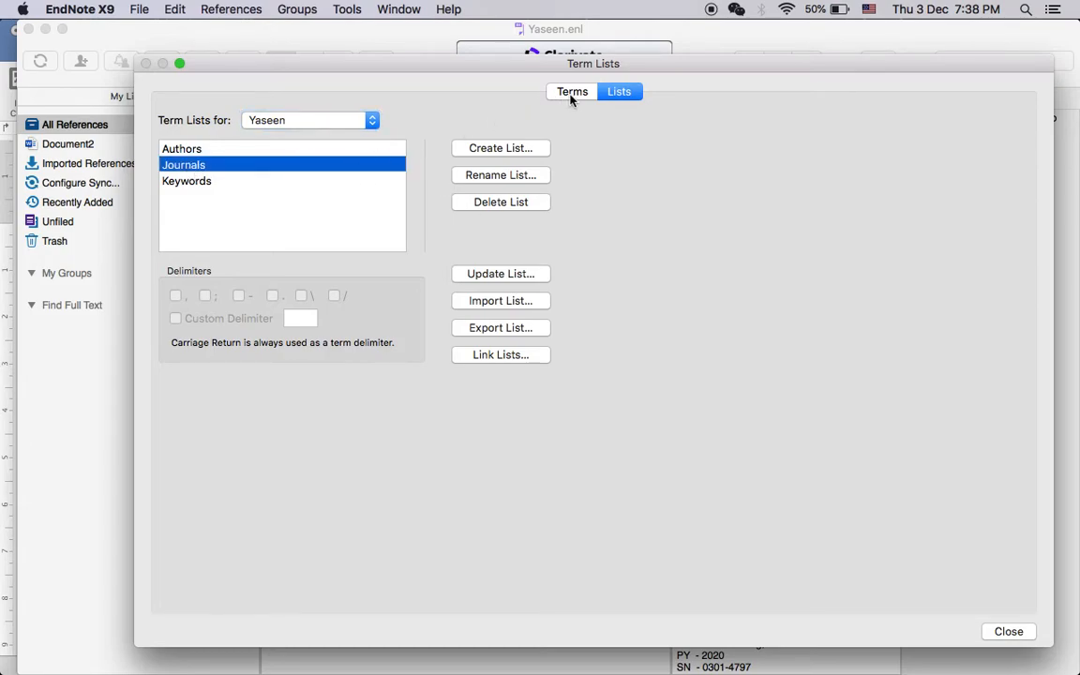
{"action": "left_click", "coordinate": [572, 90]}
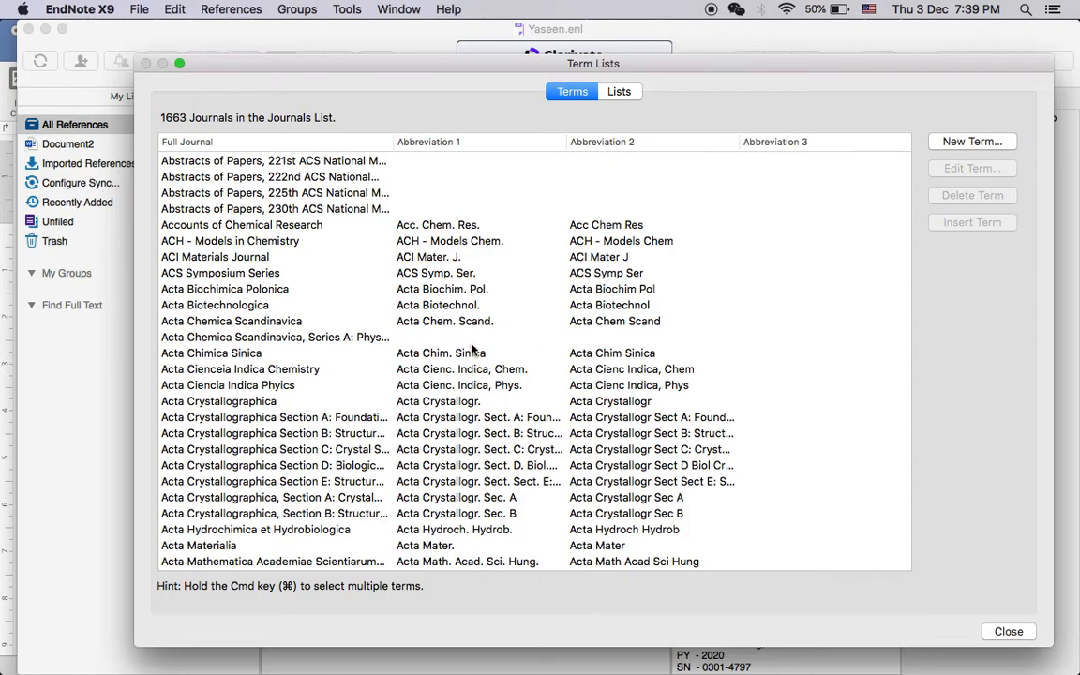
{"action": "mouse_move", "coordinate": [452, 154]}
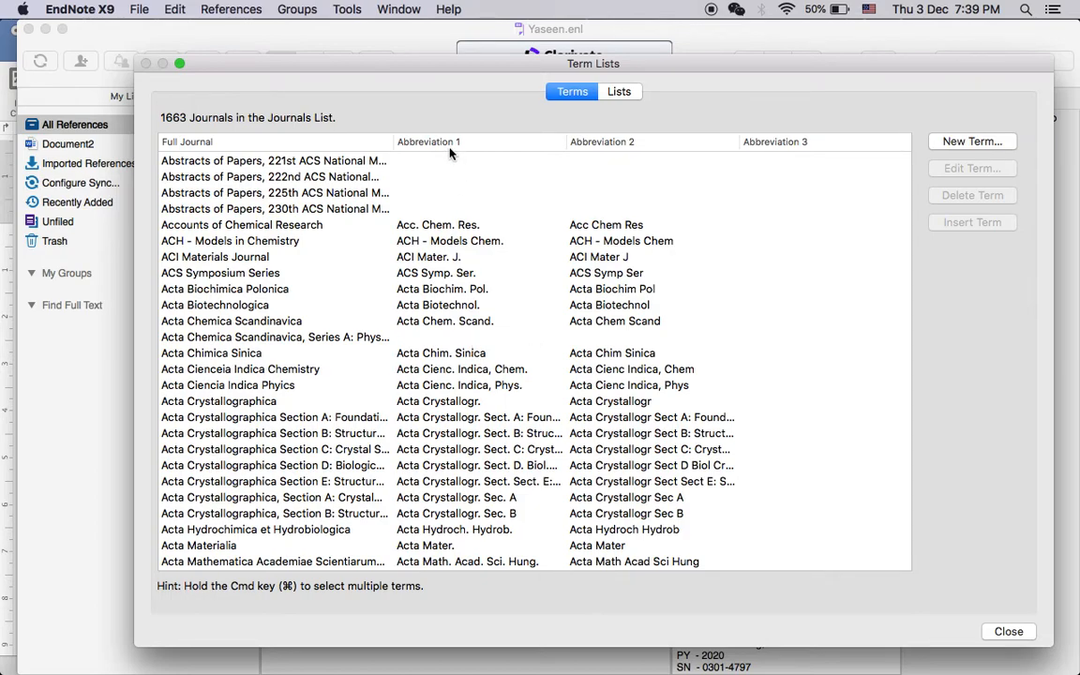
{"action": "mouse_move", "coordinate": [653, 280]}
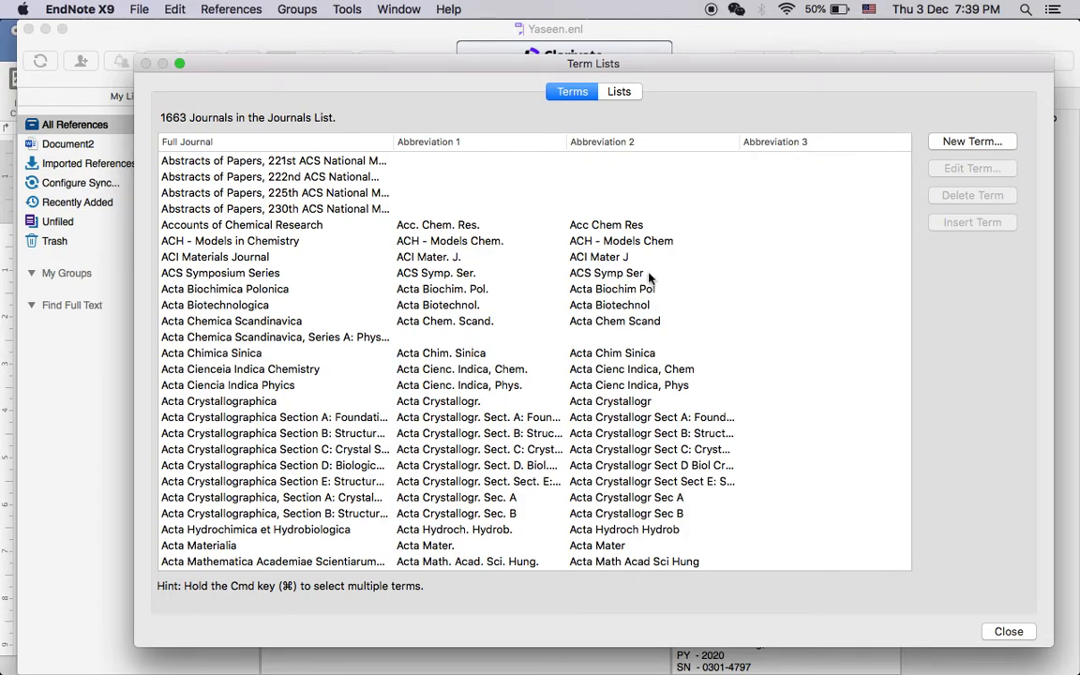
{"action": "scroll", "scroll_direction": "down", "scroll_amount": 3}
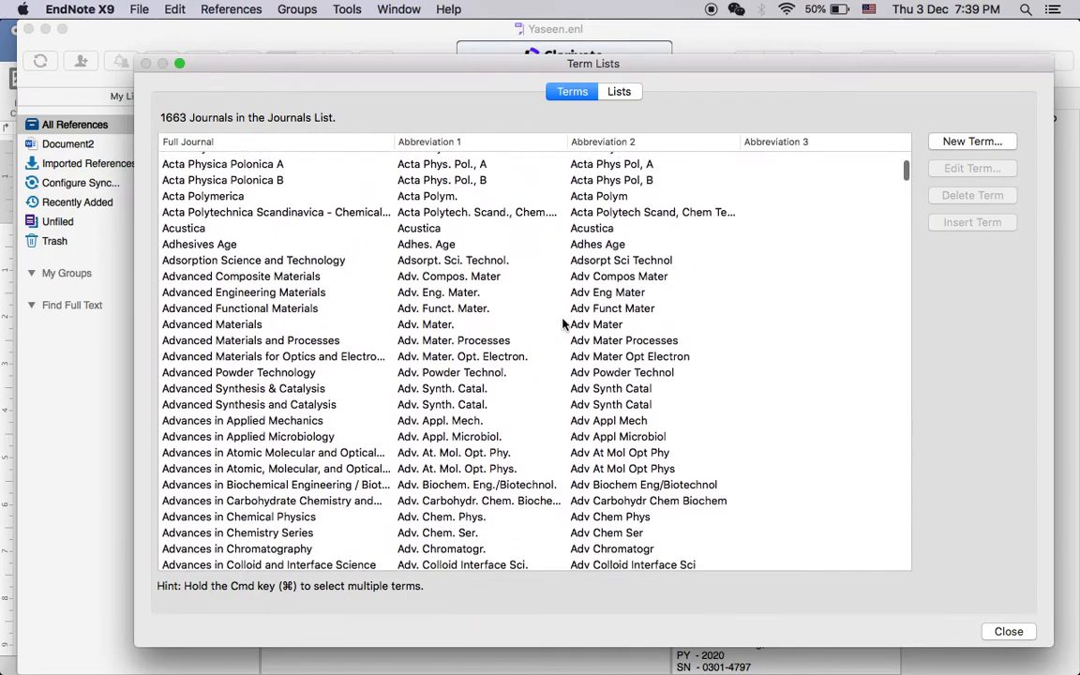
{"action": "scroll", "scroll_direction": "down", "scroll_amount": 3}
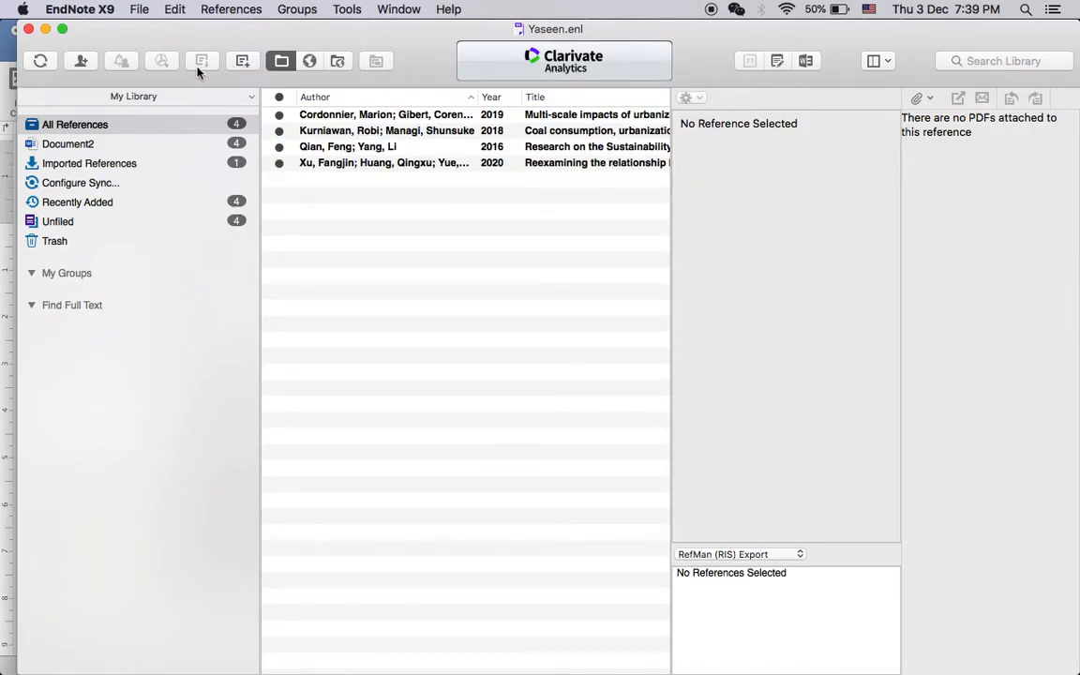
{"action": "mouse_move", "coordinate": [832, 66]}
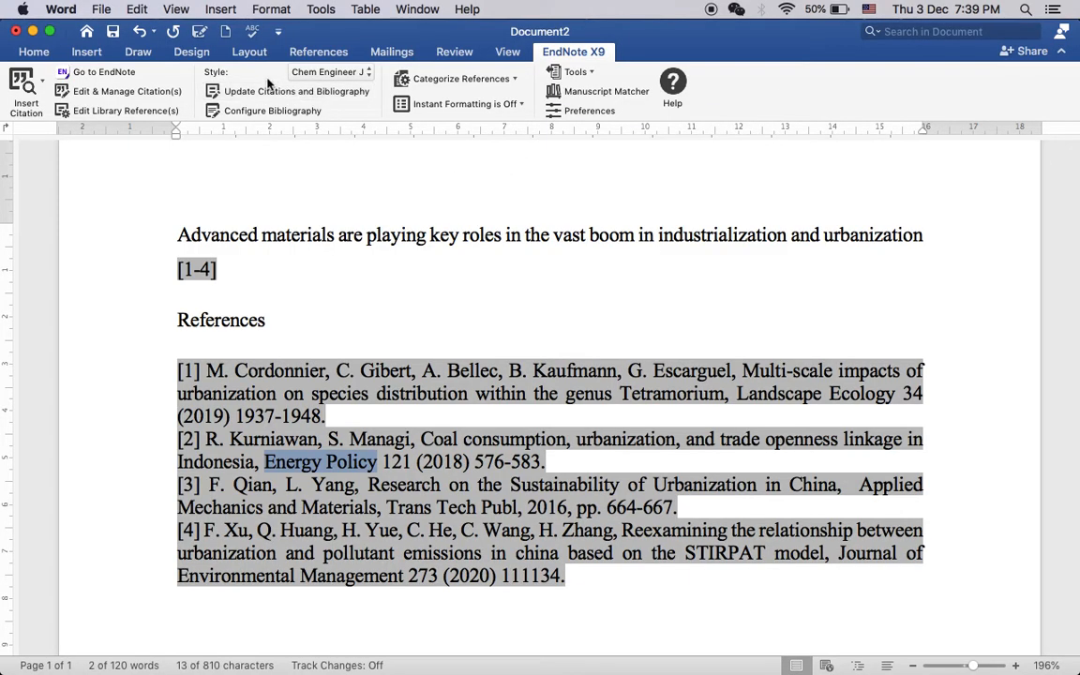
{"action": "mouse_move", "coordinate": [297, 90]}
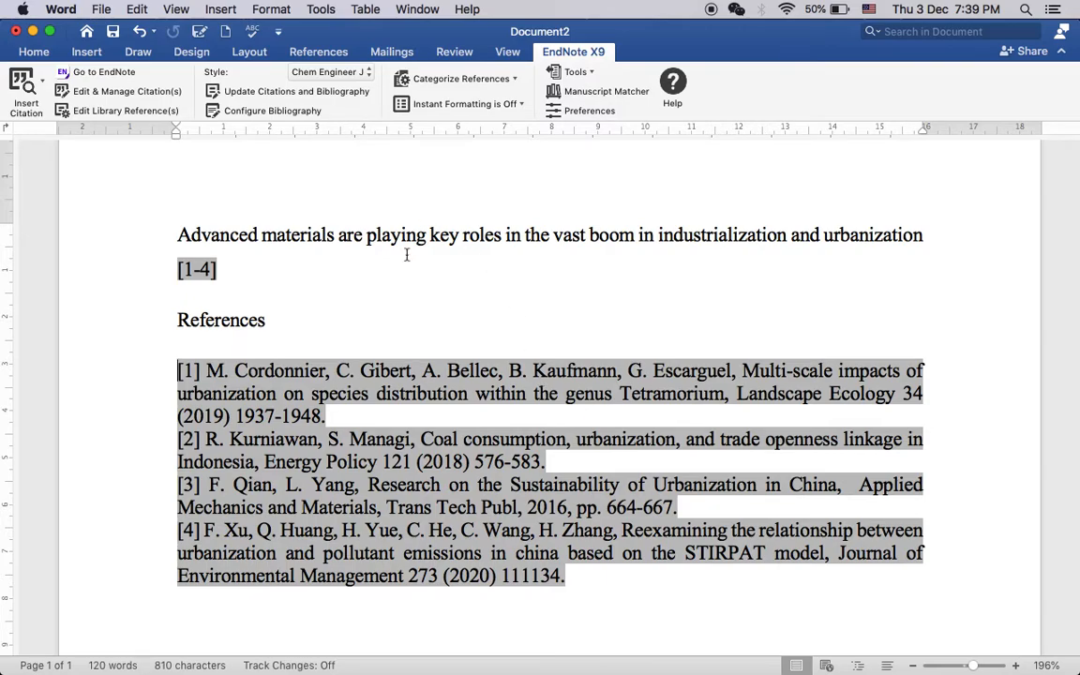
{"action": "mouse_move", "coordinate": [645, 411]}
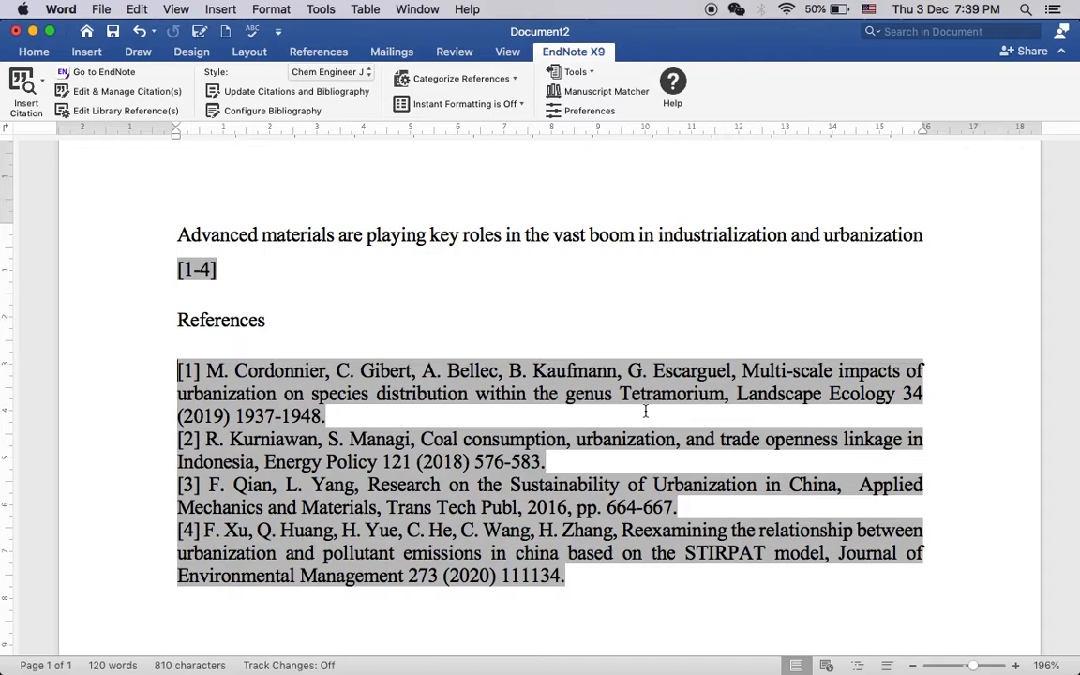
{"action": "mouse_move", "coordinate": [477, 297]}
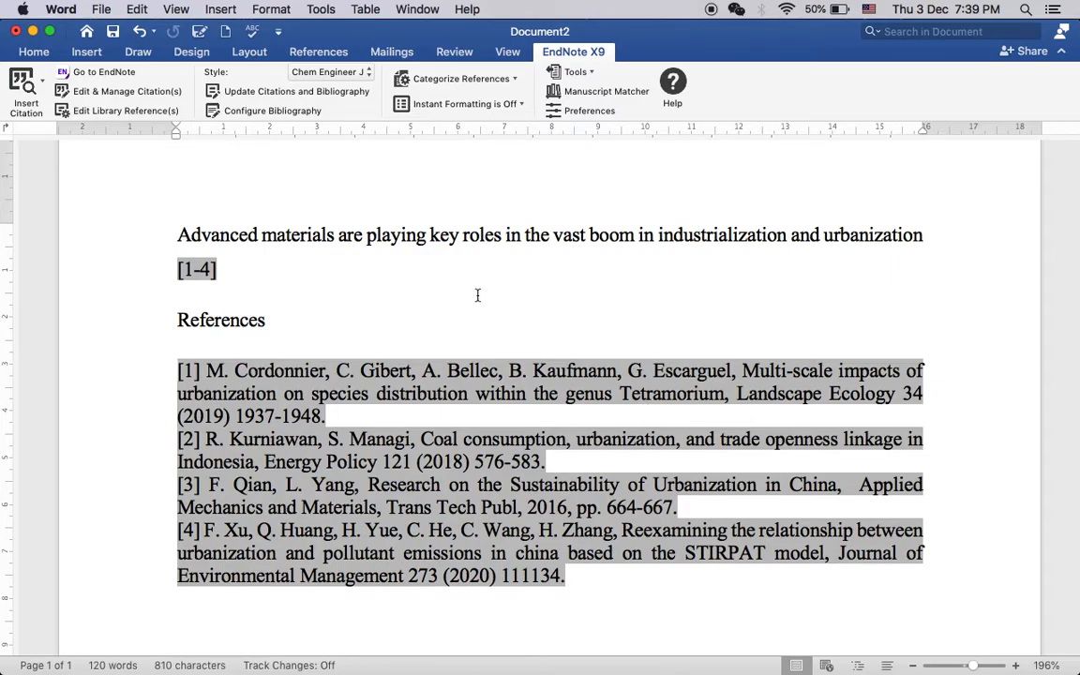
{"action": "mouse_move", "coordinate": [630, 396]}
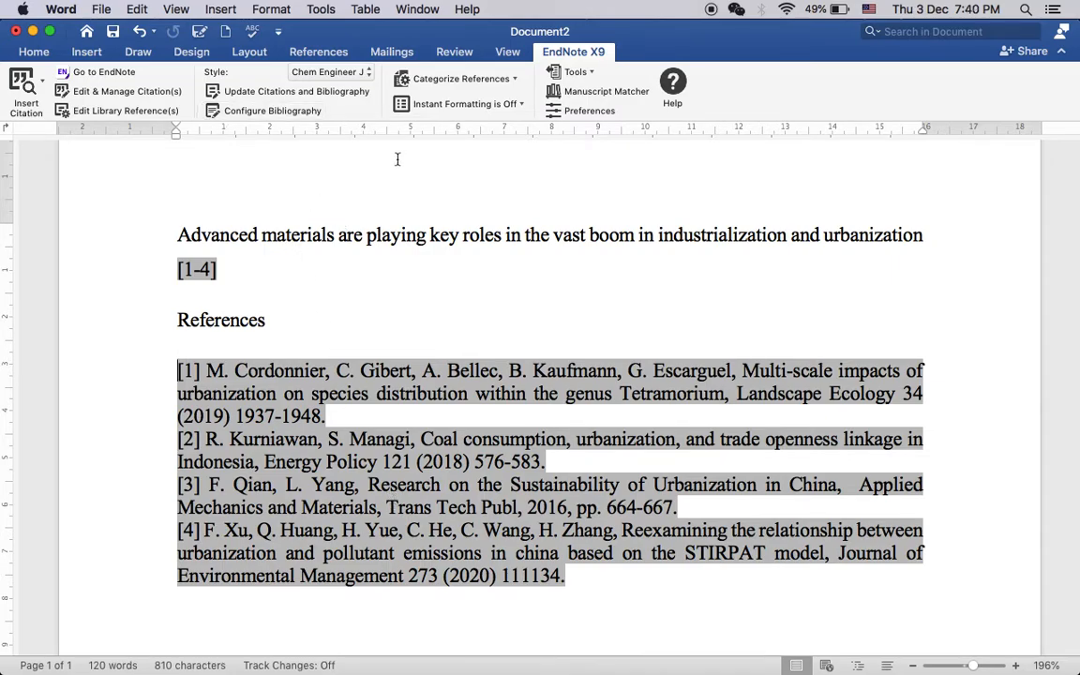
{"action": "mouse_move", "coordinate": [300, 184]}
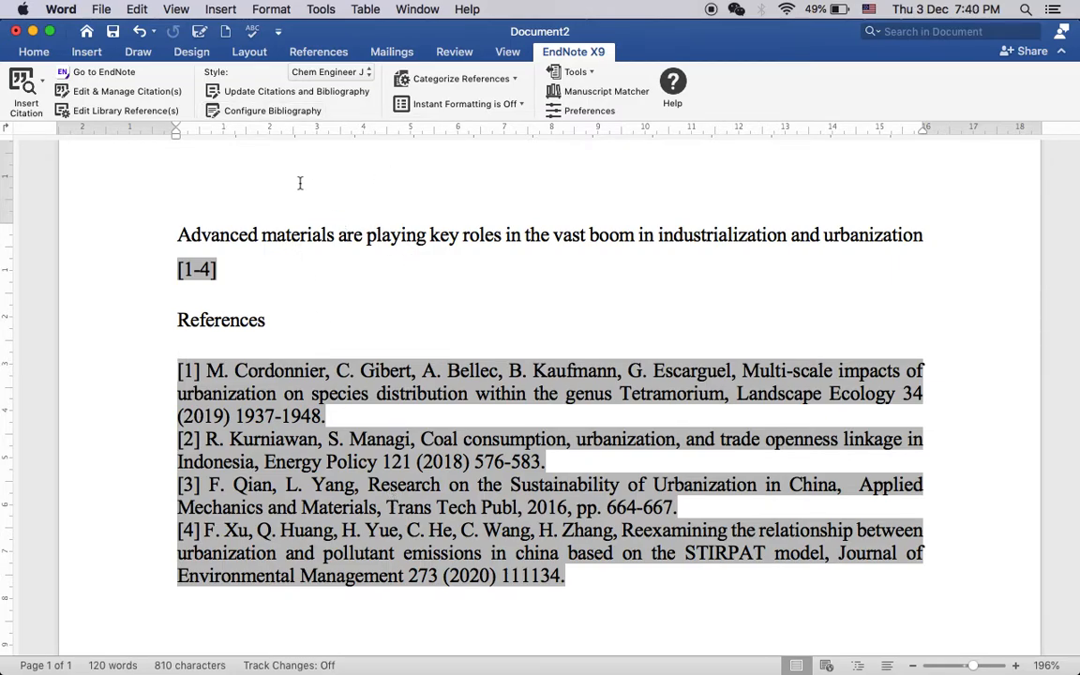
{"action": "mouse_move", "coordinate": [347, 254]}
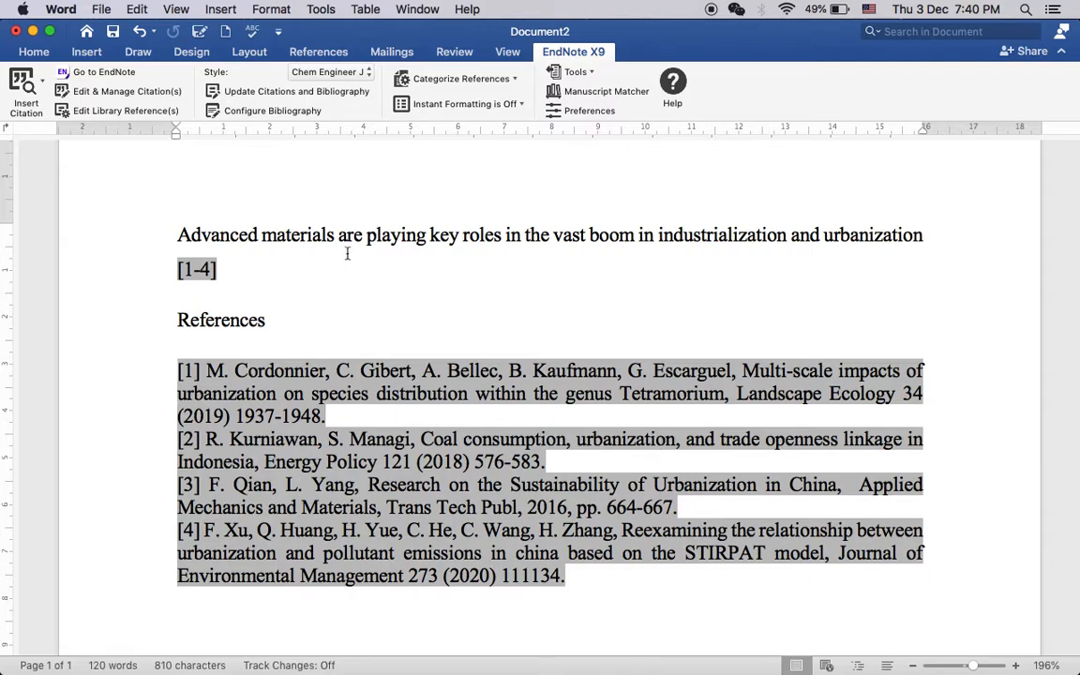
{"action": "mouse_move", "coordinate": [253, 173]}
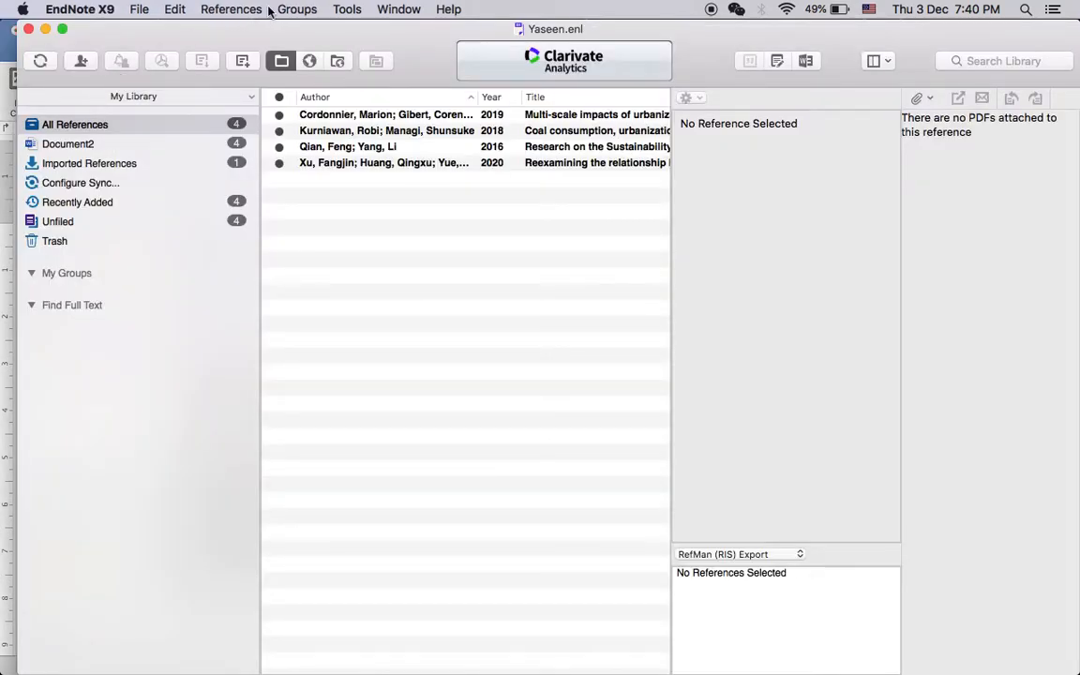
{"action": "left_click", "coordinate": [347, 8]}
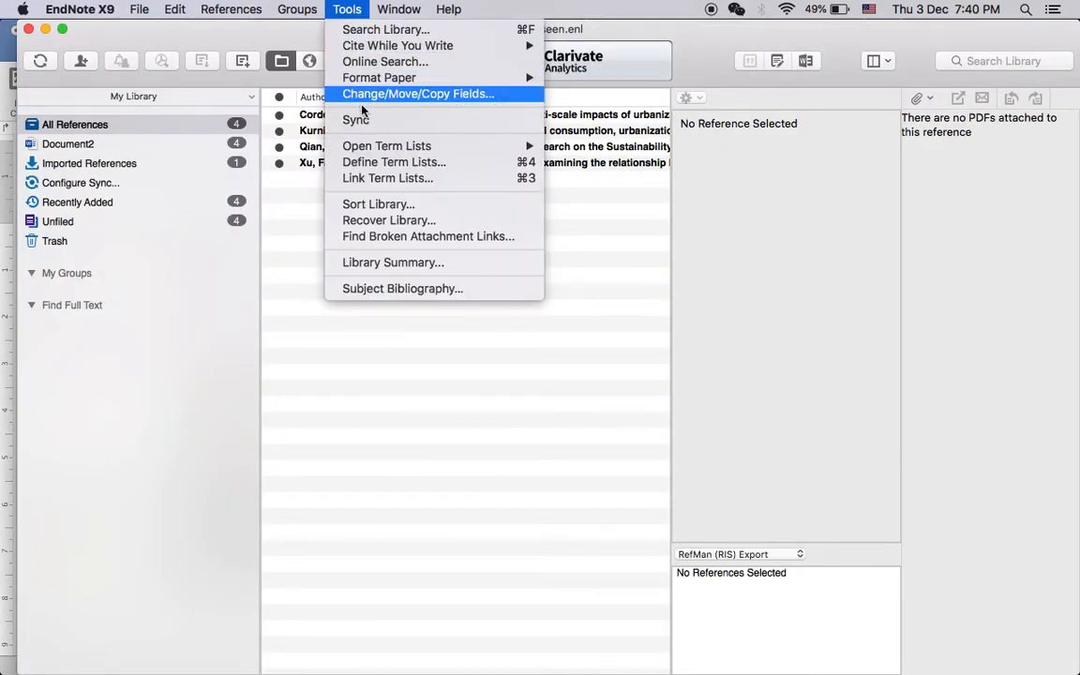
{"action": "mouse_move", "coordinate": [386, 146]}
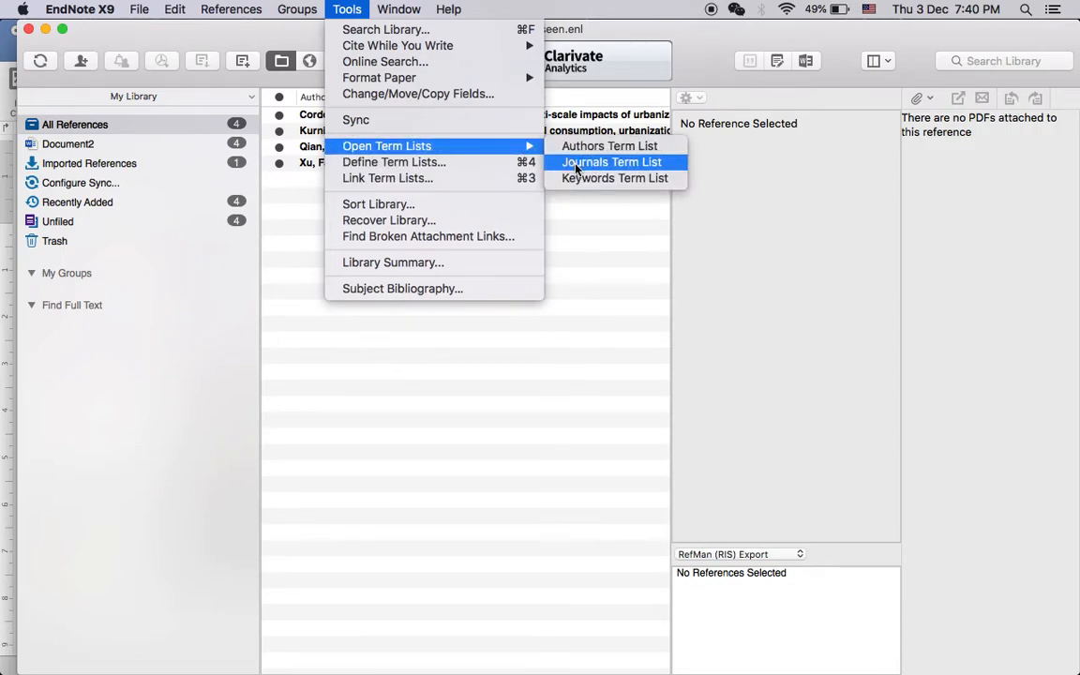
{"action": "left_click", "coordinate": [612, 161]}
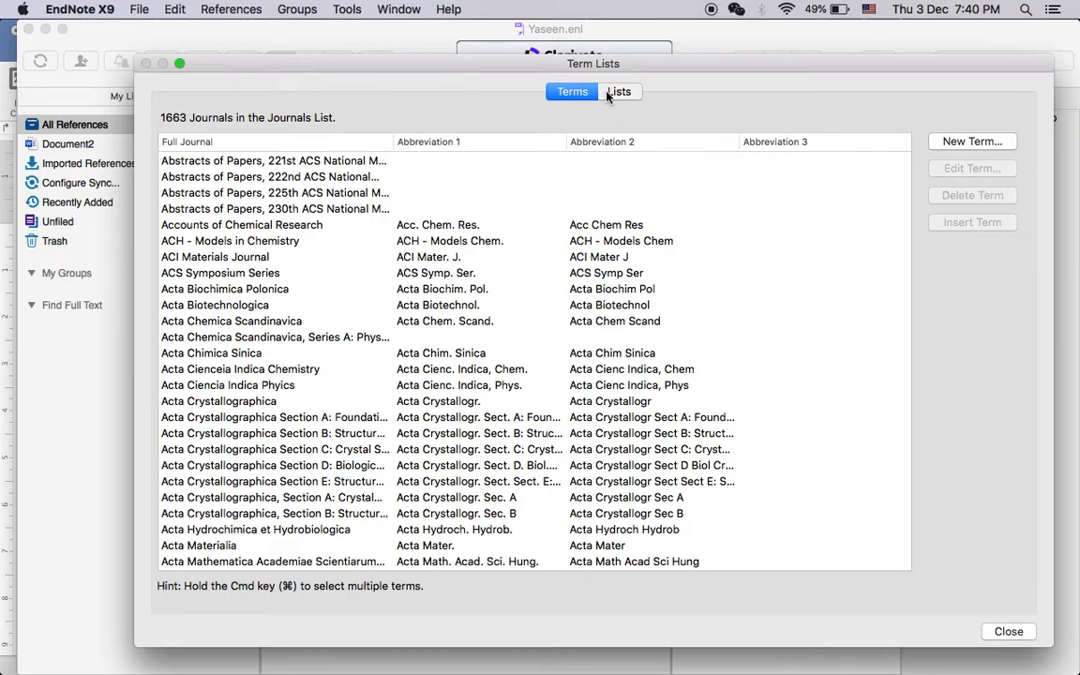
{"action": "left_click", "coordinate": [619, 90]}
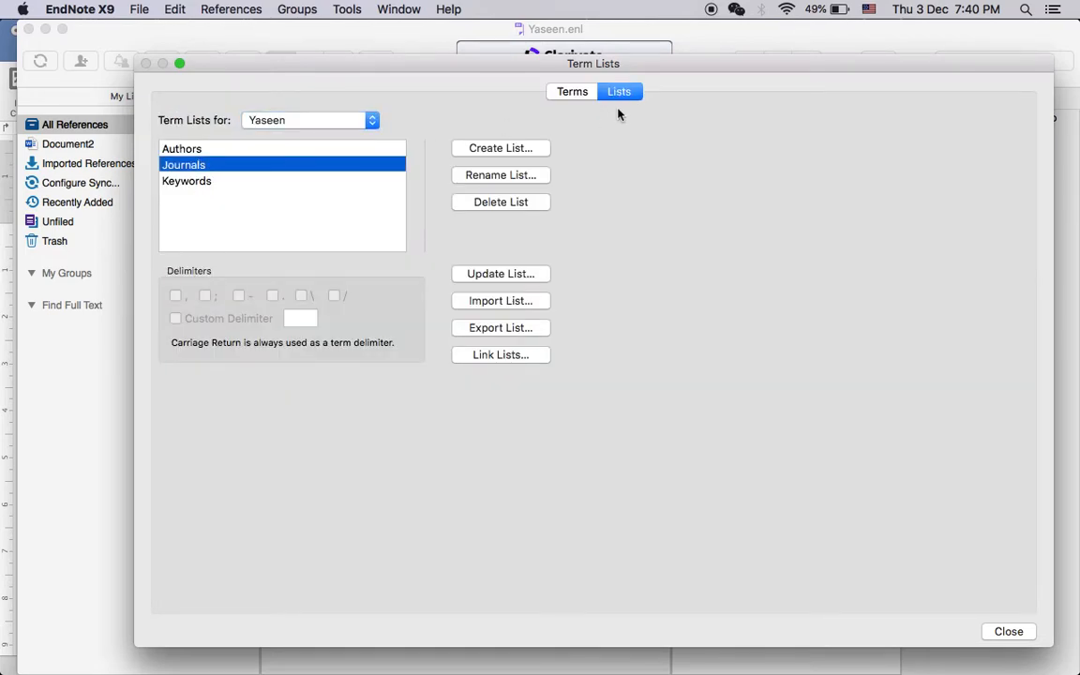
{"action": "mouse_move", "coordinate": [517, 262]}
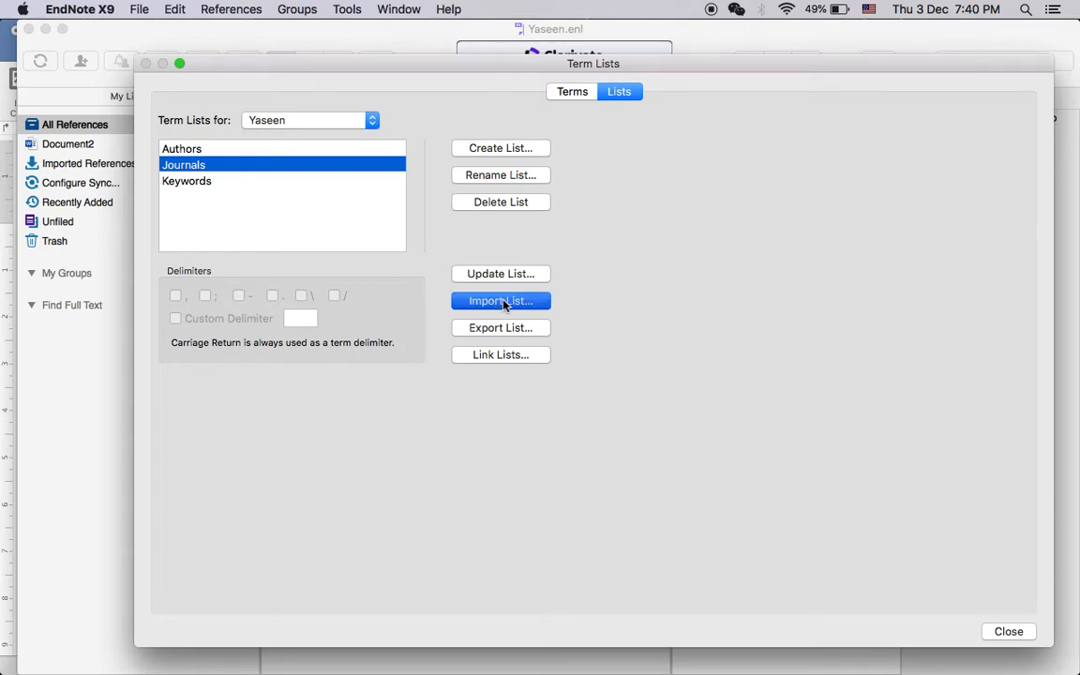
{"action": "left_click", "coordinate": [501, 300]}
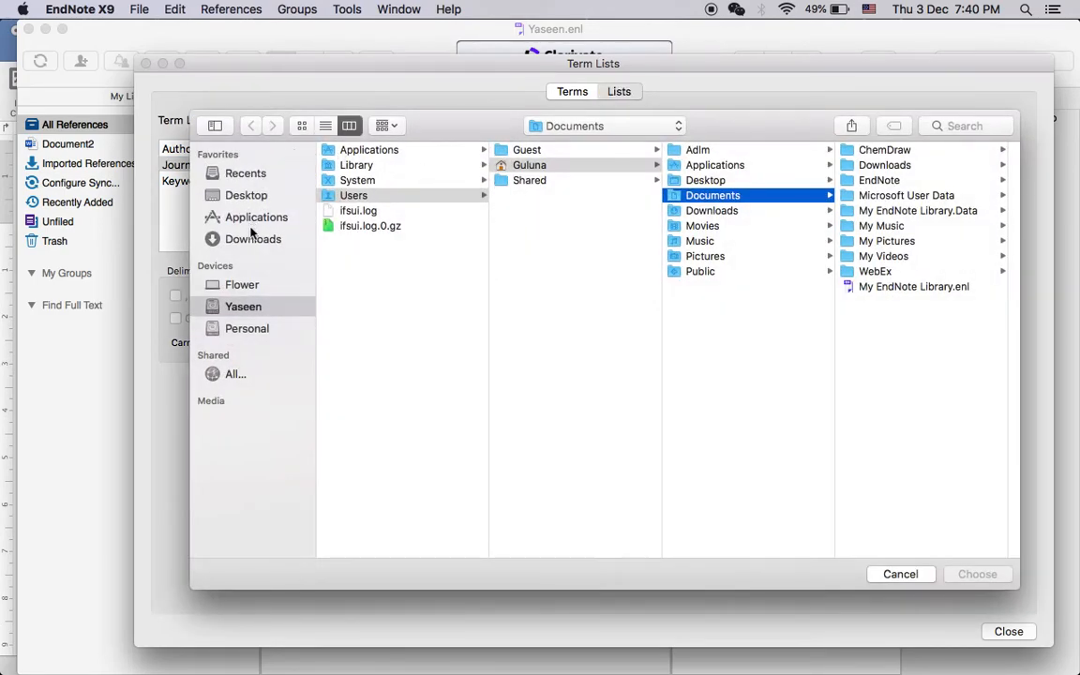
{"action": "left_click", "coordinate": [255, 218]}
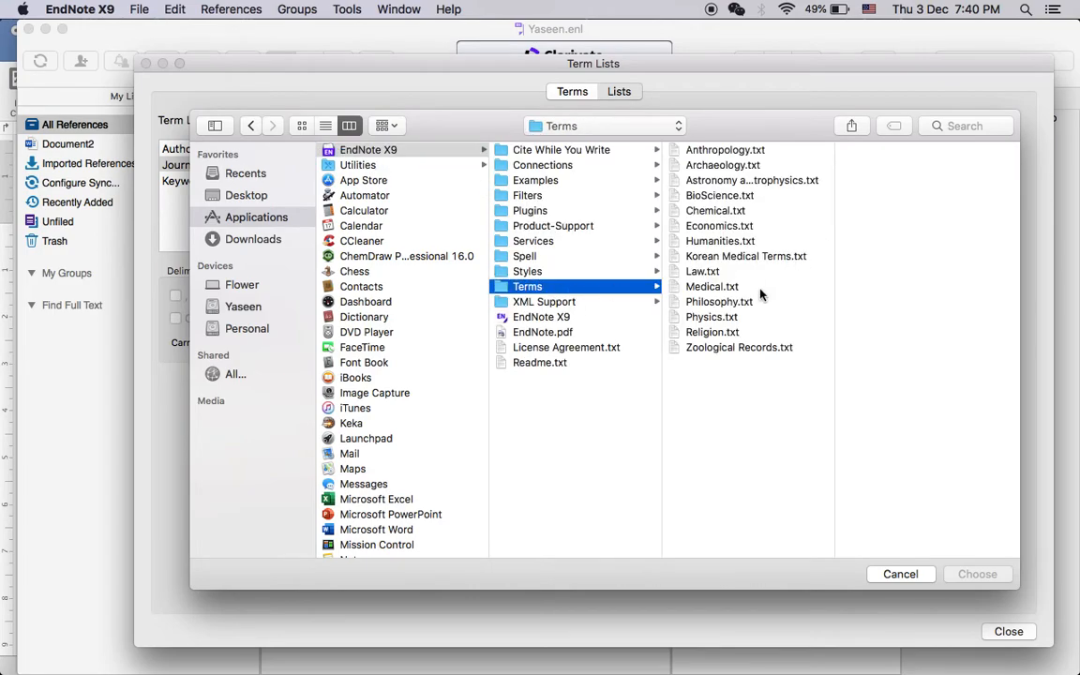
{"action": "mouse_move", "coordinate": [715, 262]}
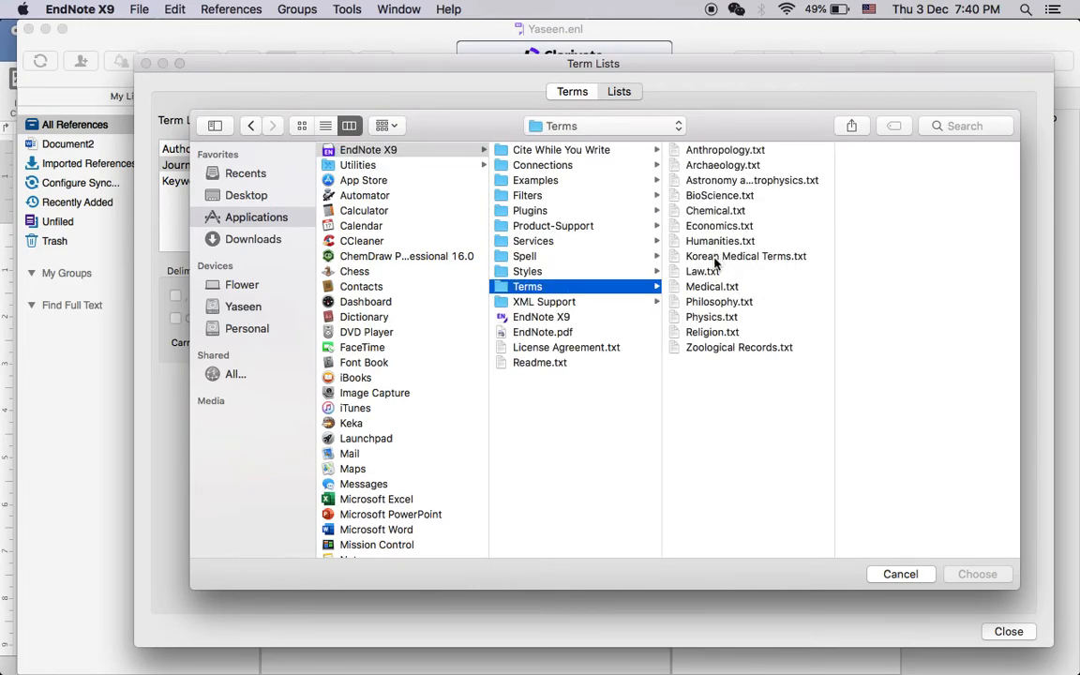
{"action": "left_click", "coordinate": [747, 255]}
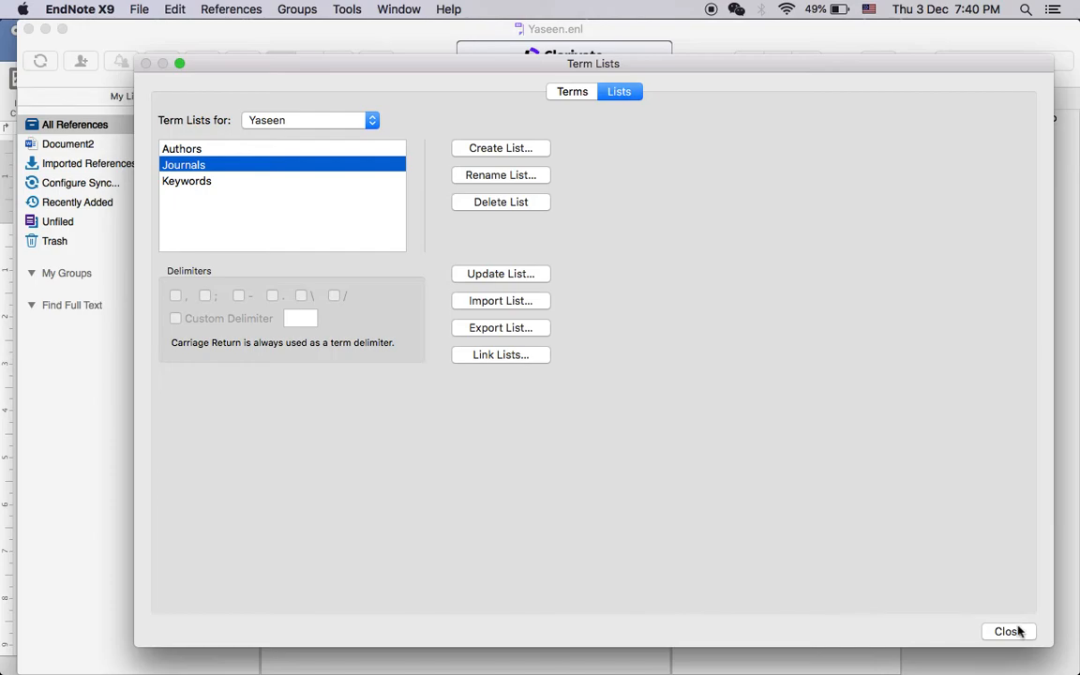
{"action": "left_click", "coordinate": [1009, 630]}
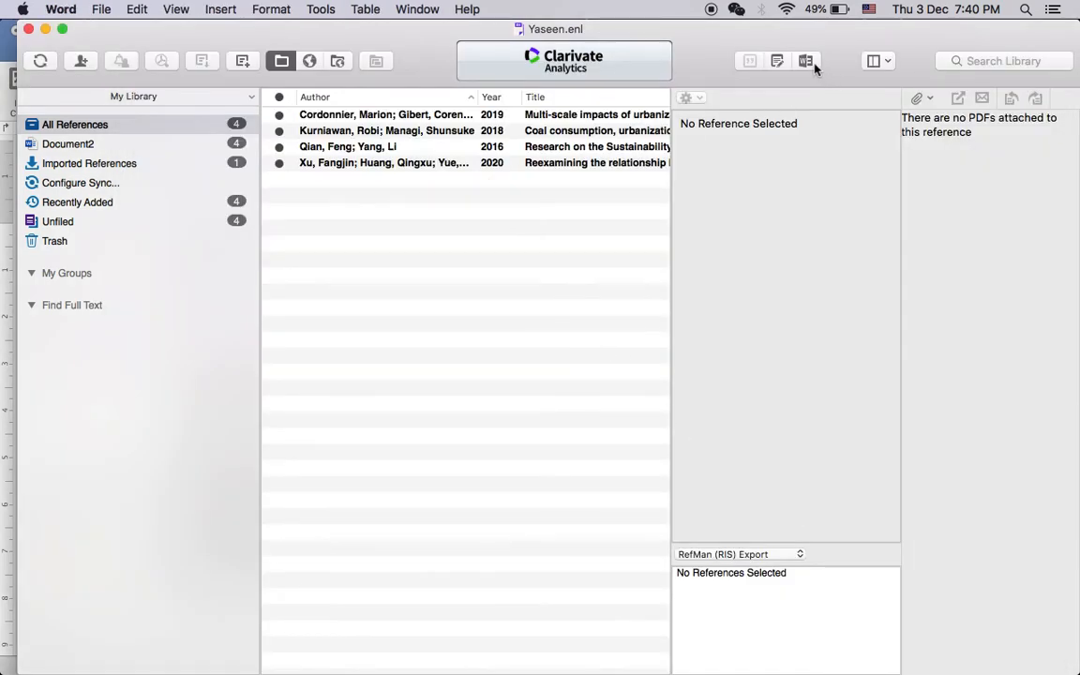